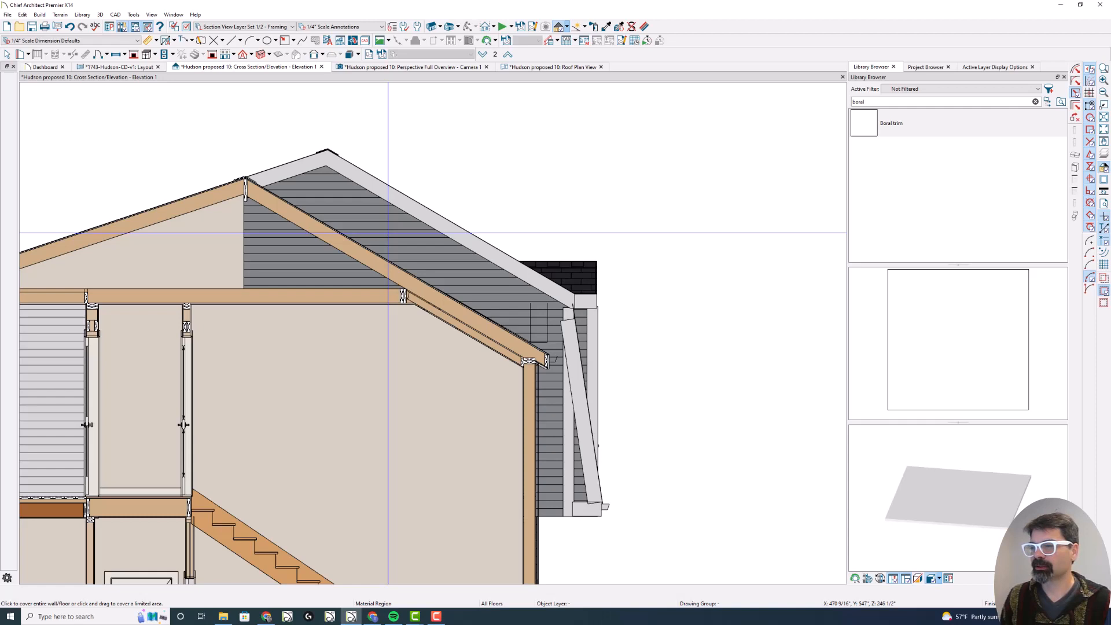
pyautogui.moveTo(363, 249)
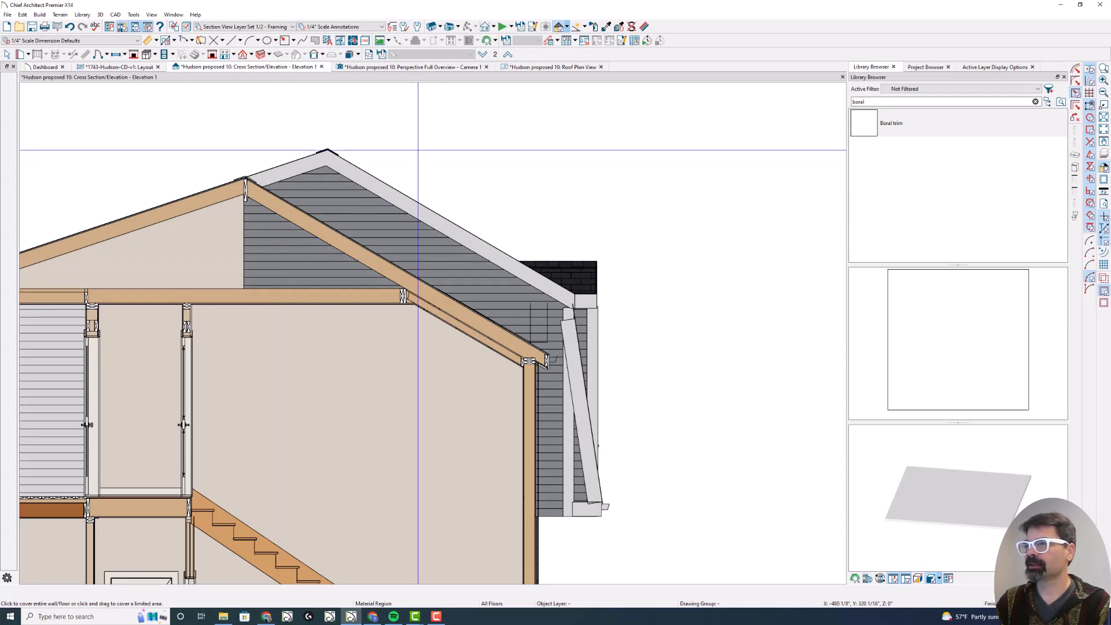
# Step: Compare the roof plan and 3D overview against the cross-section elevation
pyautogui.click(552, 67)
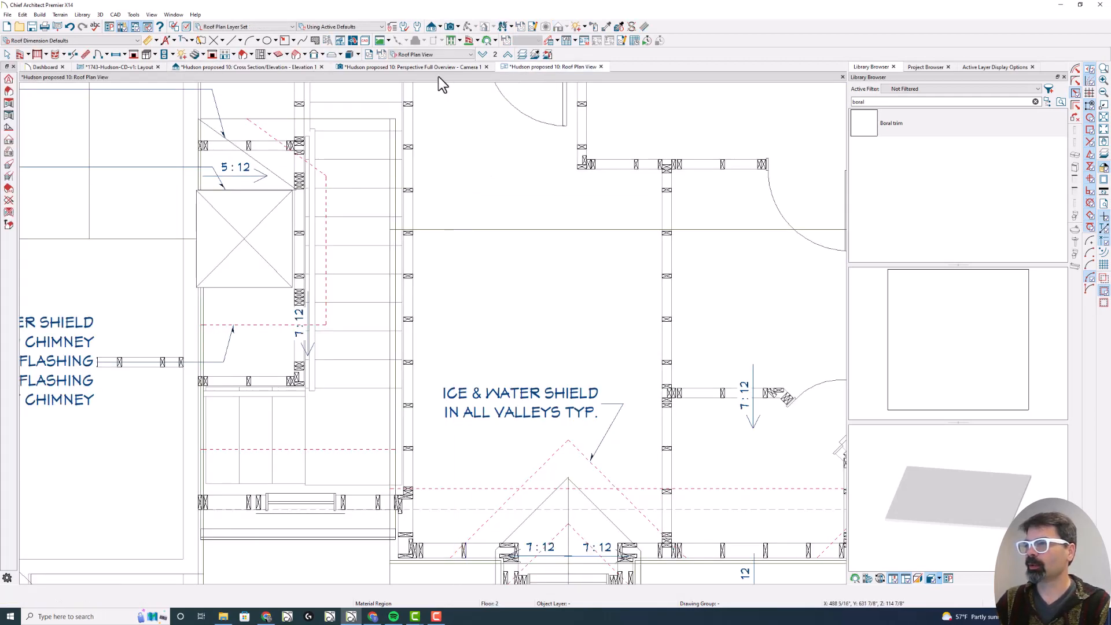
pyautogui.click(413, 67)
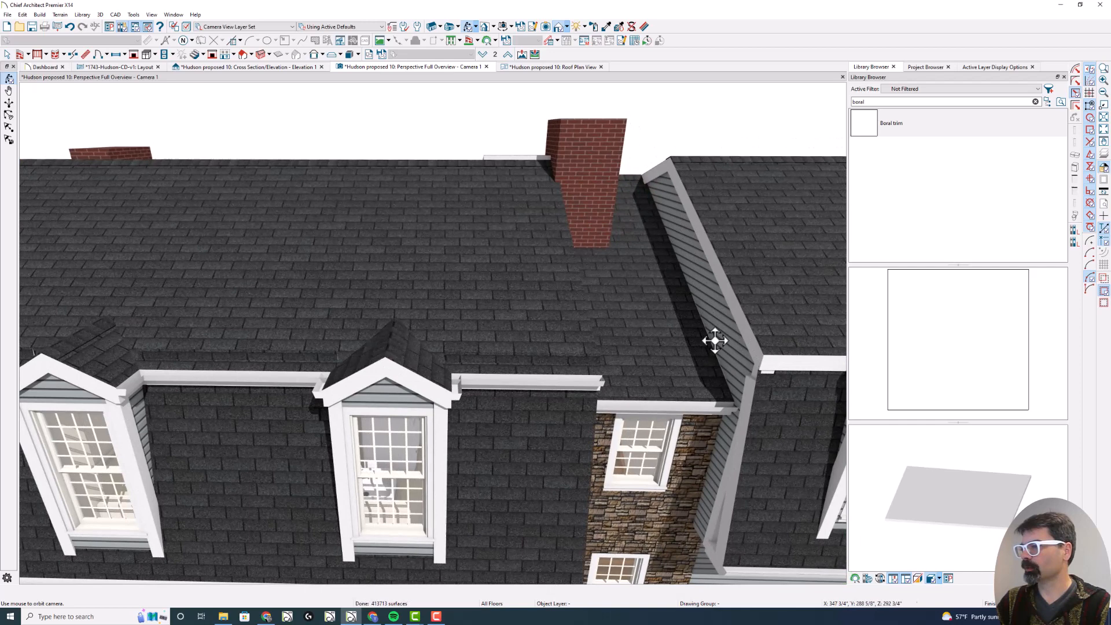
pyautogui.moveTo(408, 99)
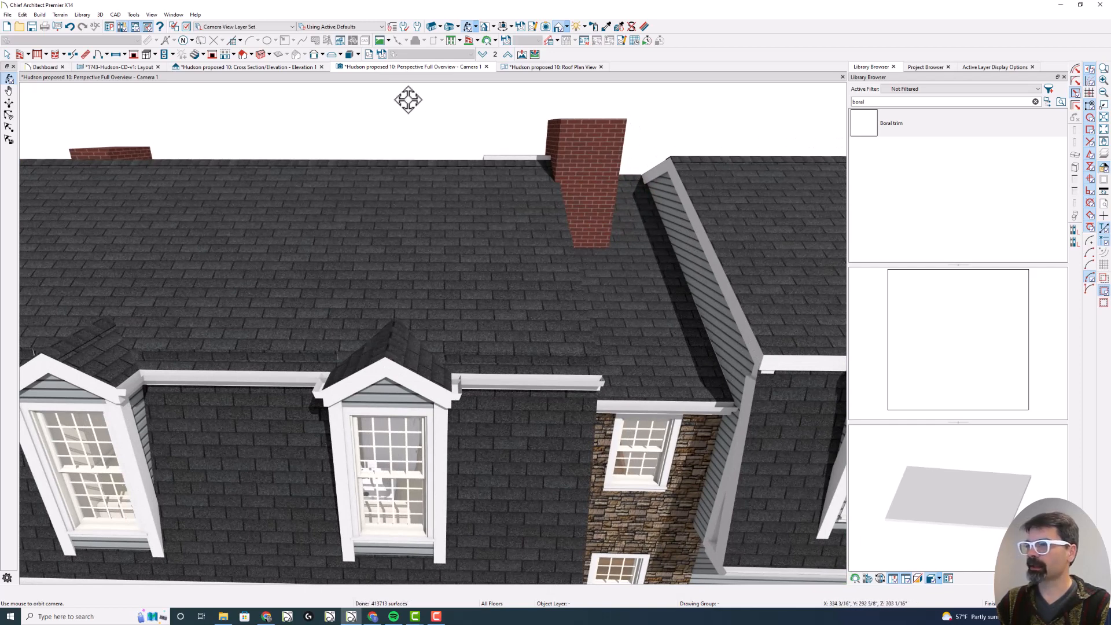
pyautogui.click(248, 66)
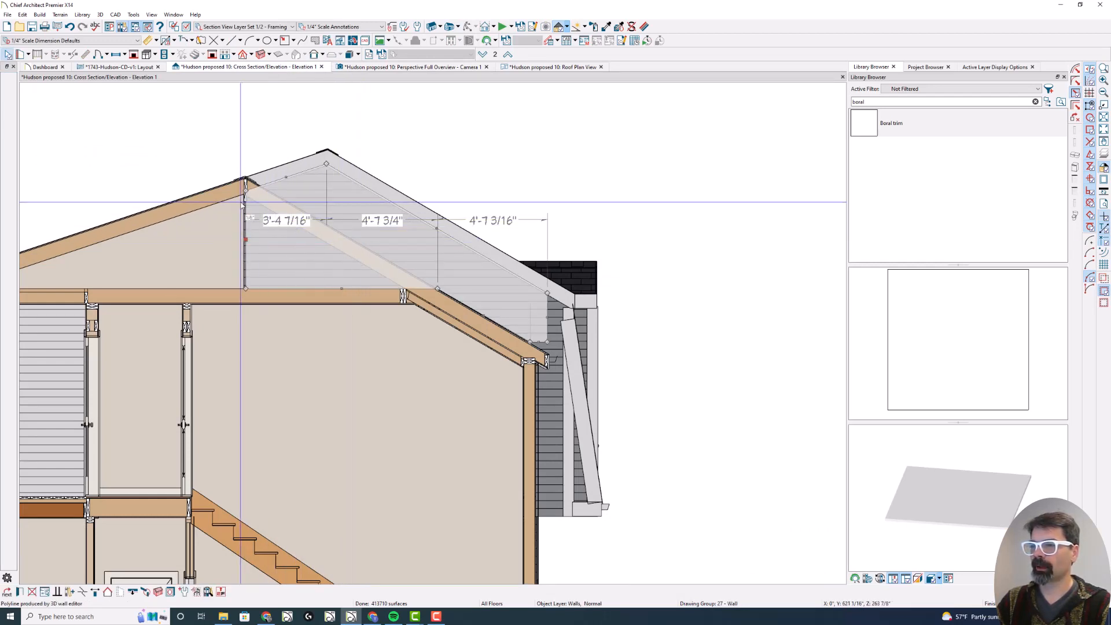
pyautogui.moveTo(249, 252)
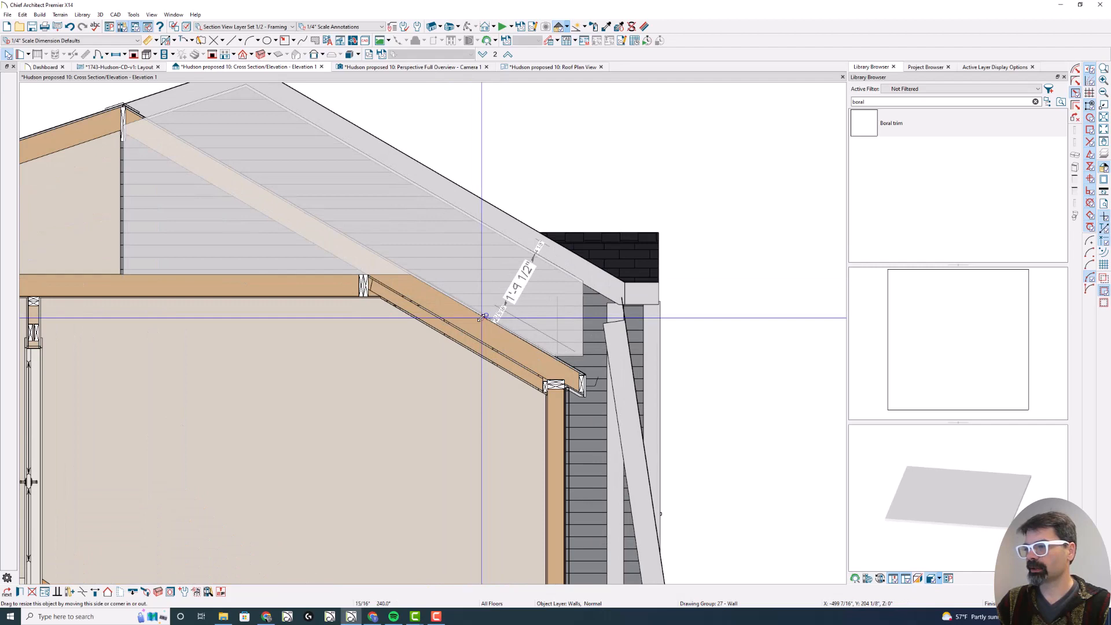
pyautogui.click(410, 67)
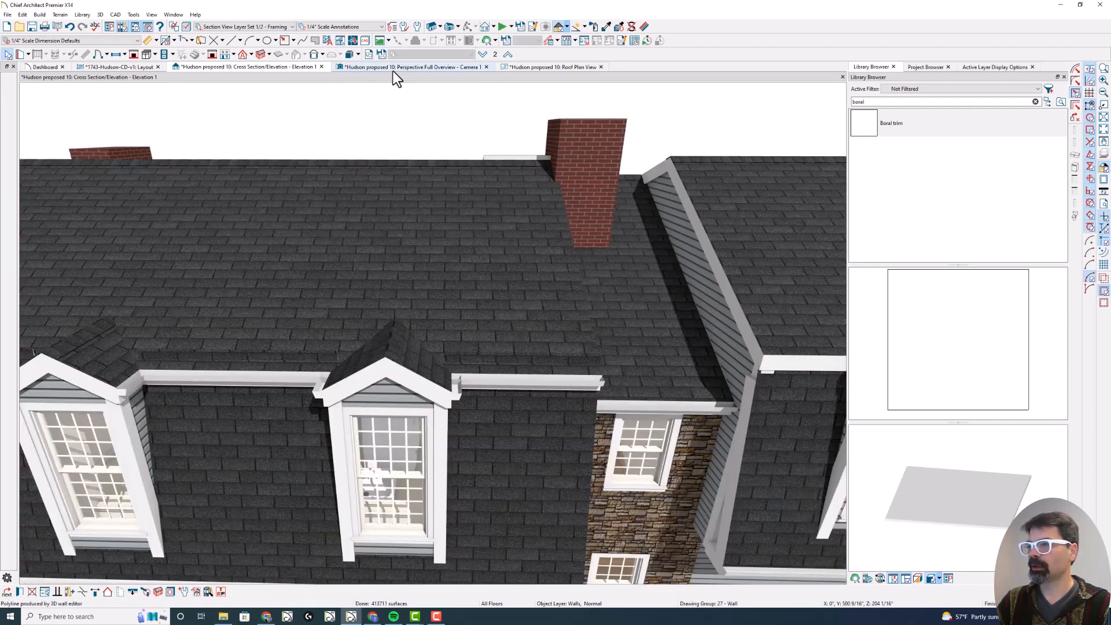
pyautogui.click(410, 67)
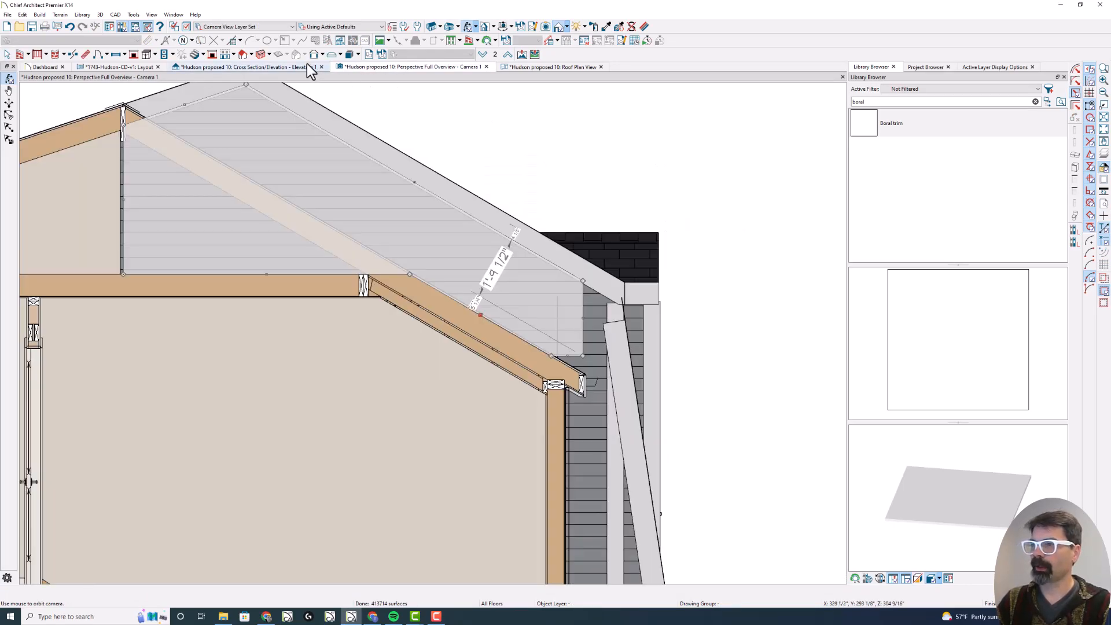
pyautogui.click(244, 67)
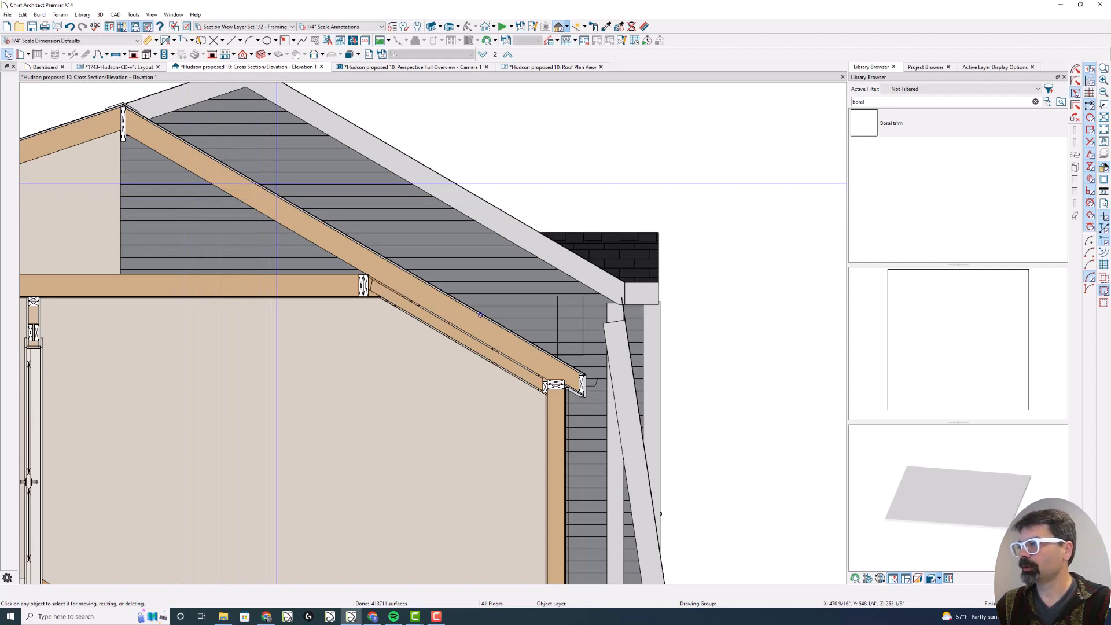
# Step: Choose the Wall Material Region tool from the wall tools flyout
pyautogui.scroll(-3)
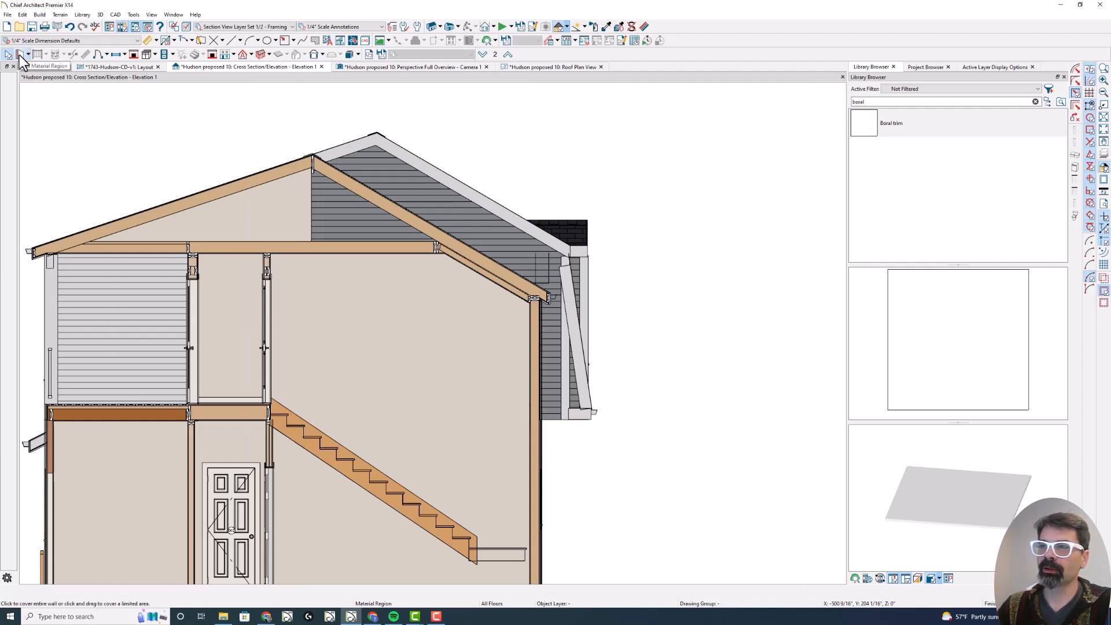
pyautogui.click(22, 54)
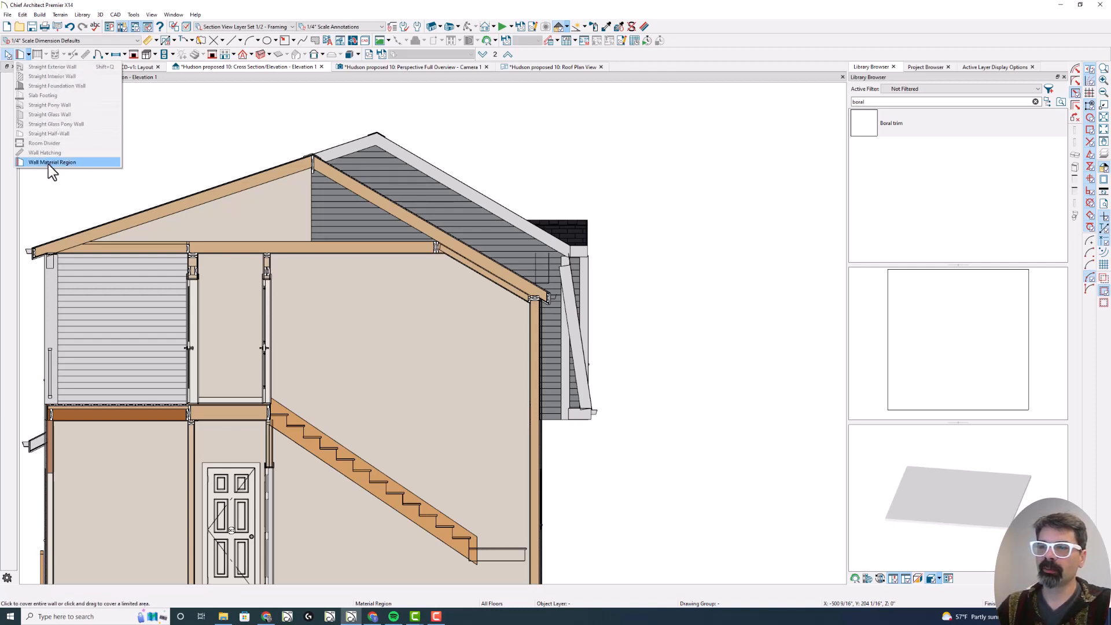
pyautogui.click(51, 162)
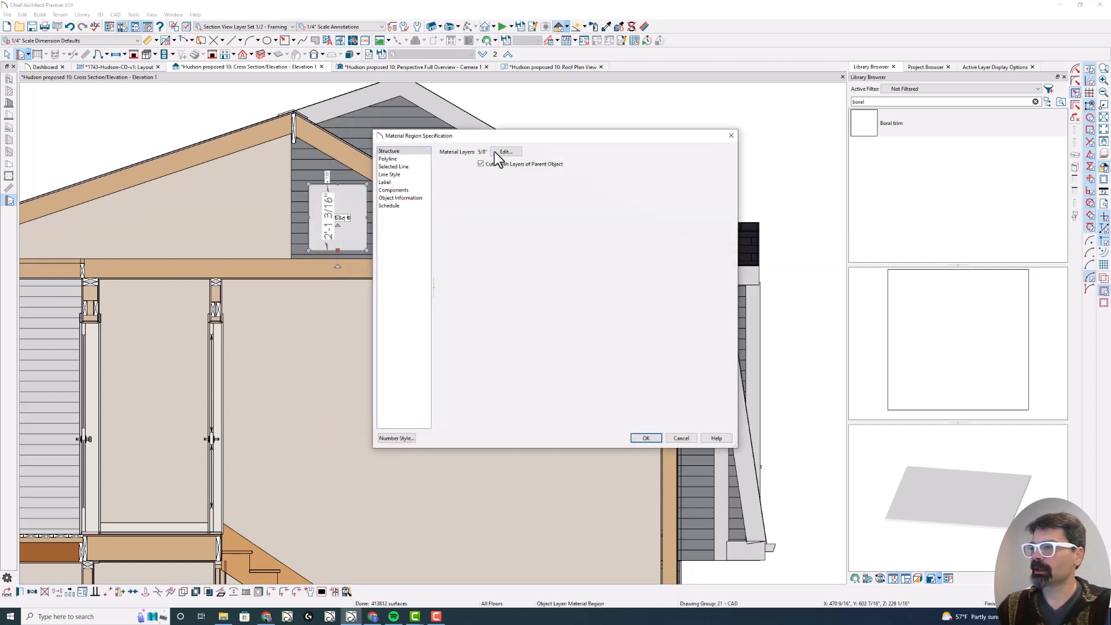
# Step: Delete the Thinset Mortar layer from the region and suppress its label
pyautogui.click(505, 151)
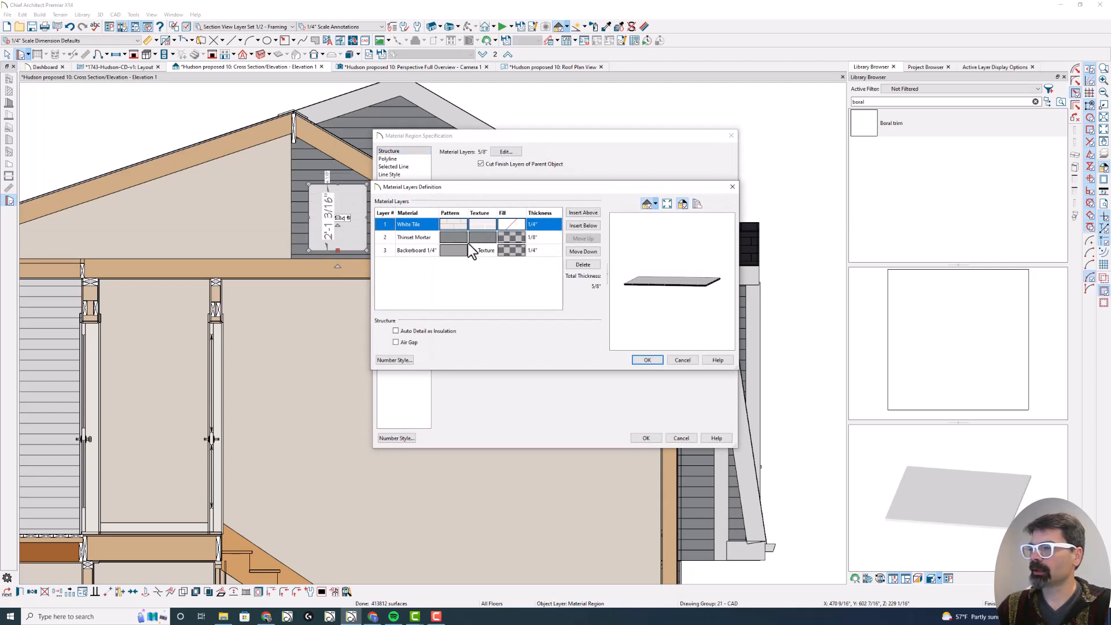
pyautogui.click(583, 264)
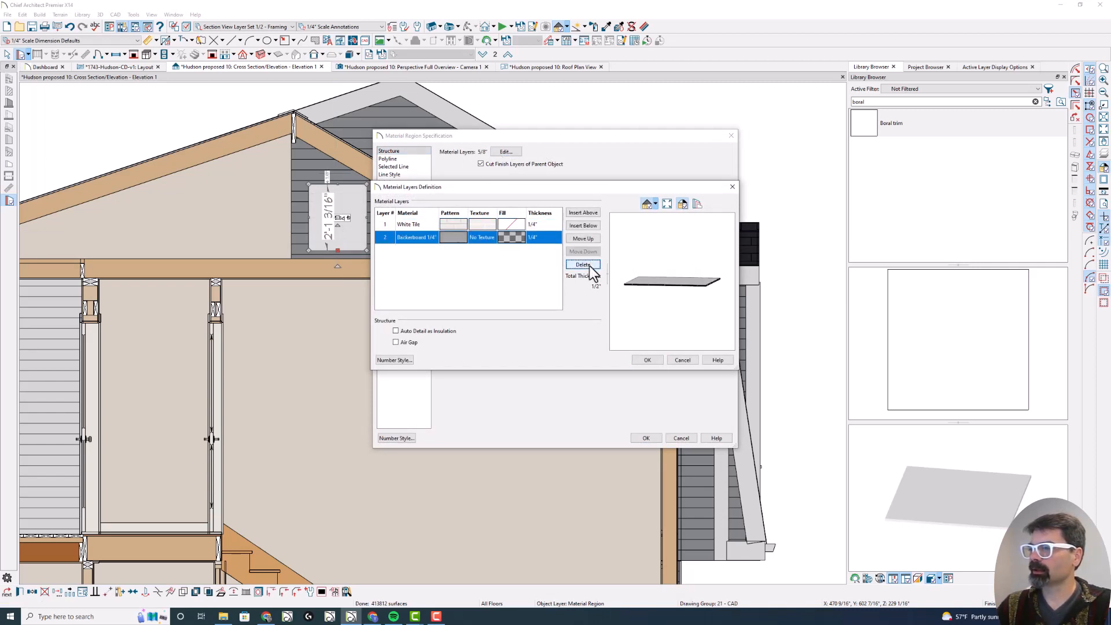
pyautogui.click(582, 264)
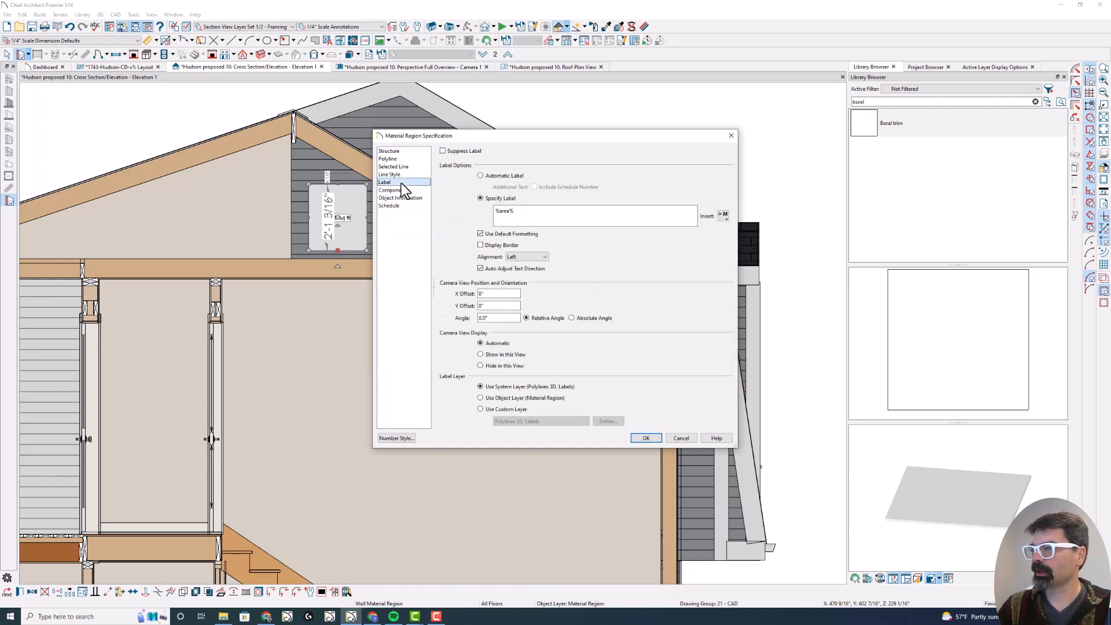
pyautogui.click(480, 175)
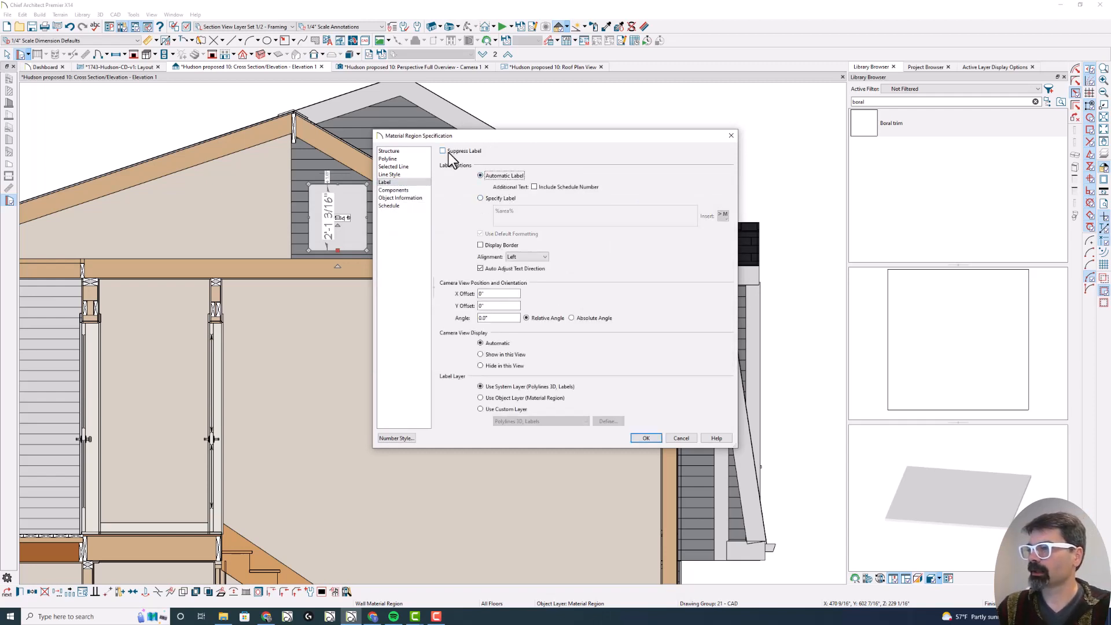
pyautogui.click(442, 151)
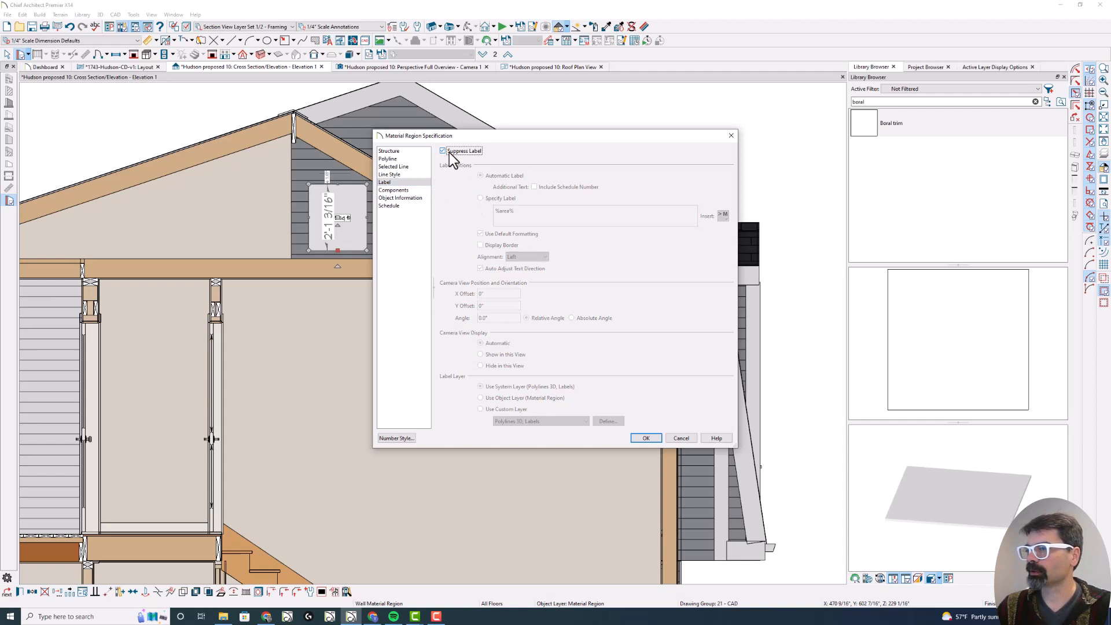
pyautogui.click(645, 438)
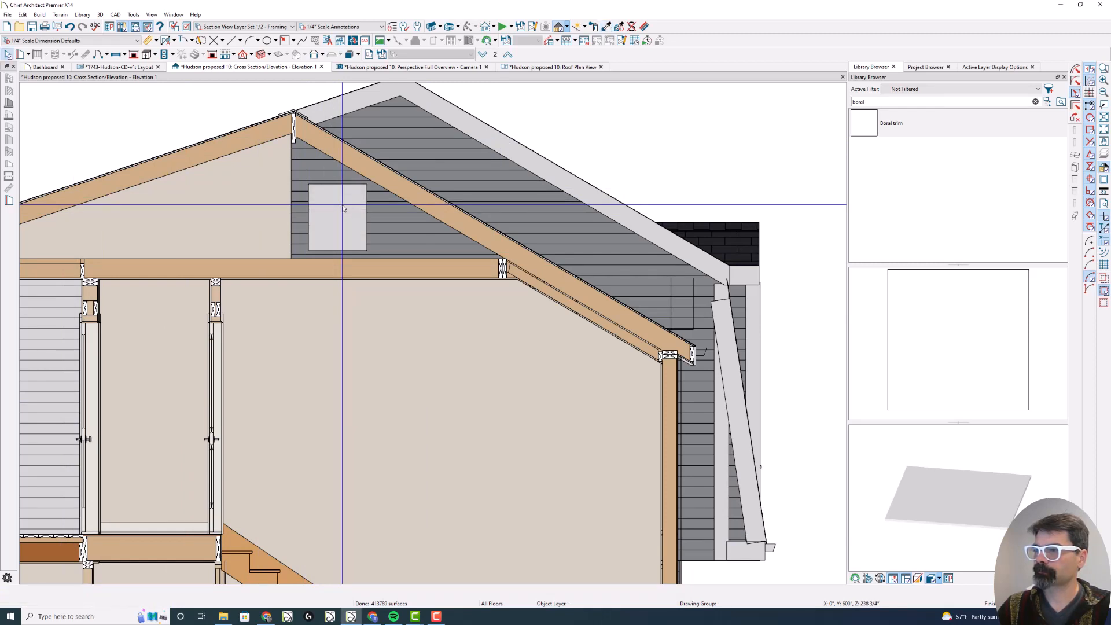
# Step: Select the small white block region on the gable siding
pyautogui.click(338, 215)
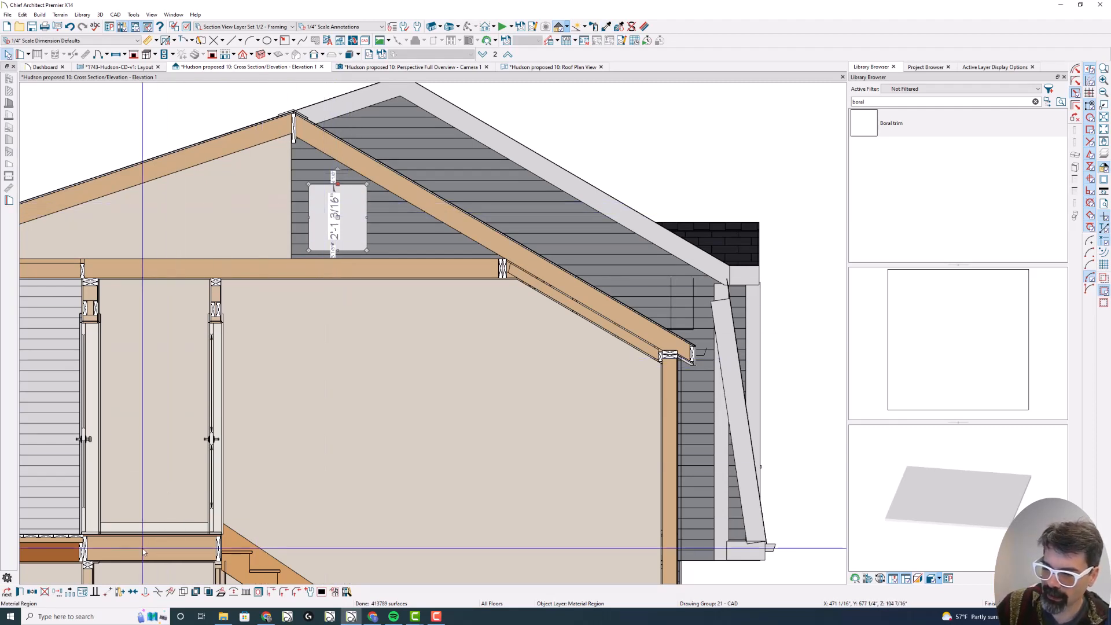
pyautogui.moveTo(122, 592)
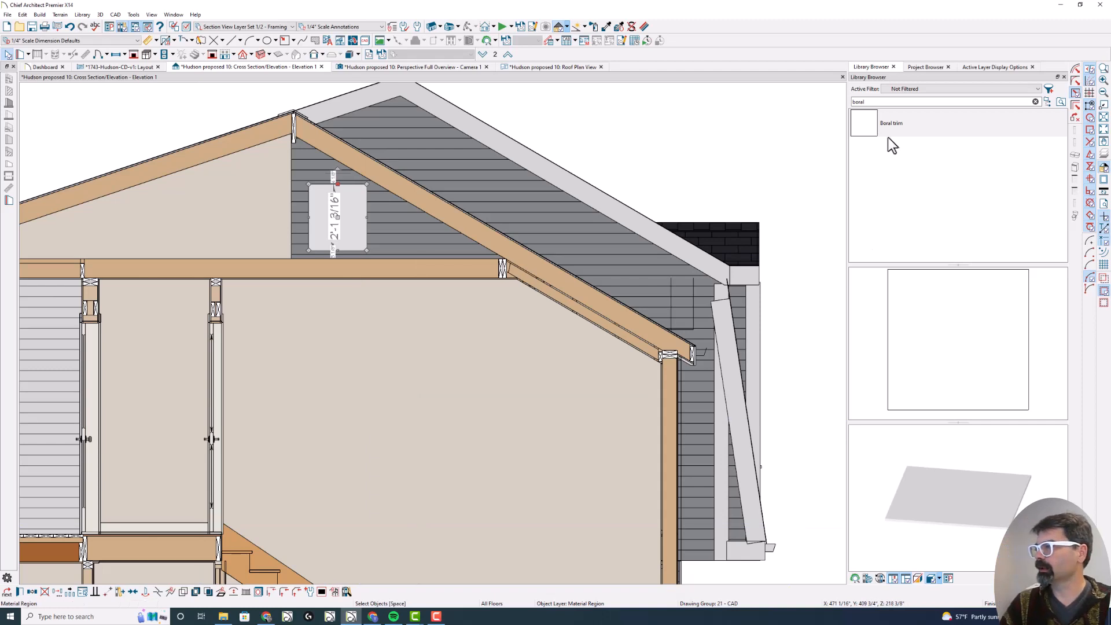
pyautogui.moveTo(885, 136)
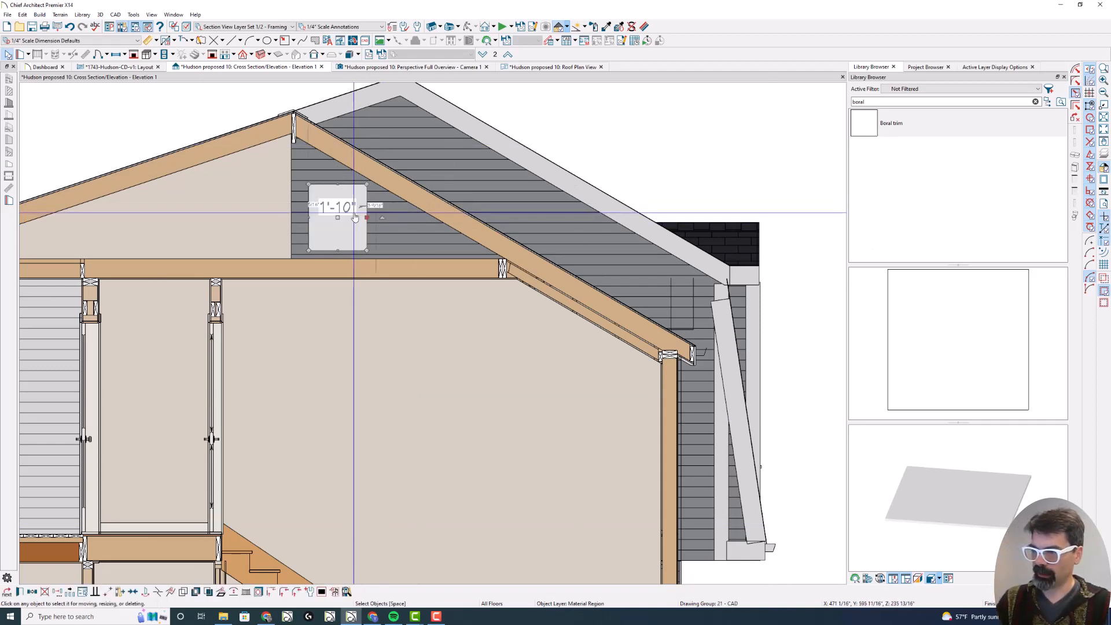
# Step: Start drawing a wider material region across the gable up to the rafter
pyautogui.click(355, 217)
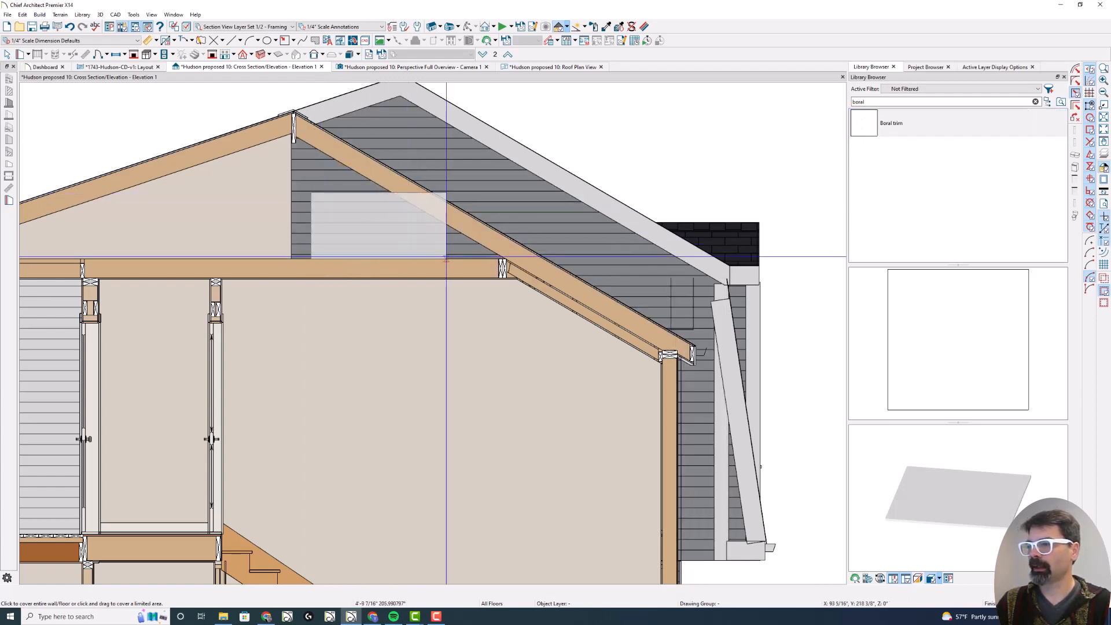
pyautogui.moveTo(505, 265)
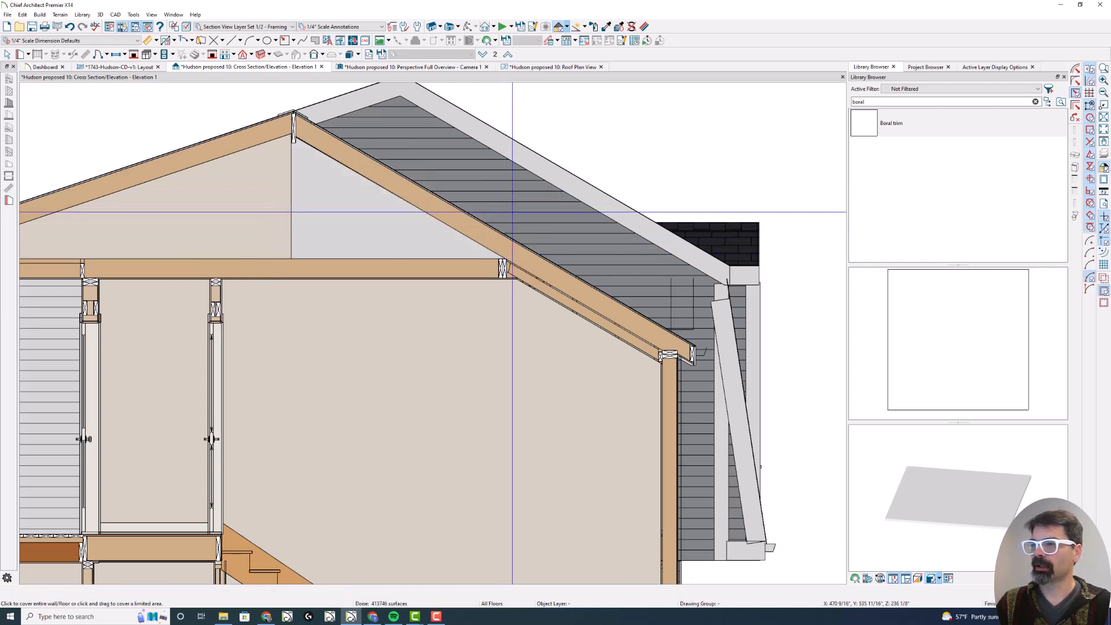
pyautogui.moveTo(289, 186)
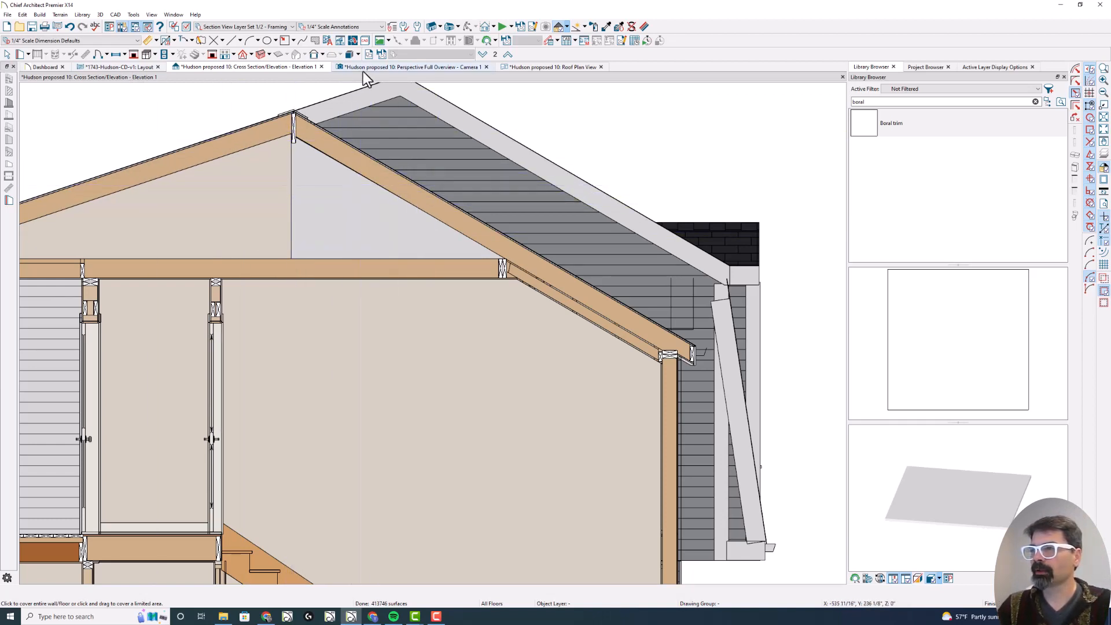
# Step: Switch to the roof plan view and change the plan layer set to electrical
pyautogui.click(411, 67)
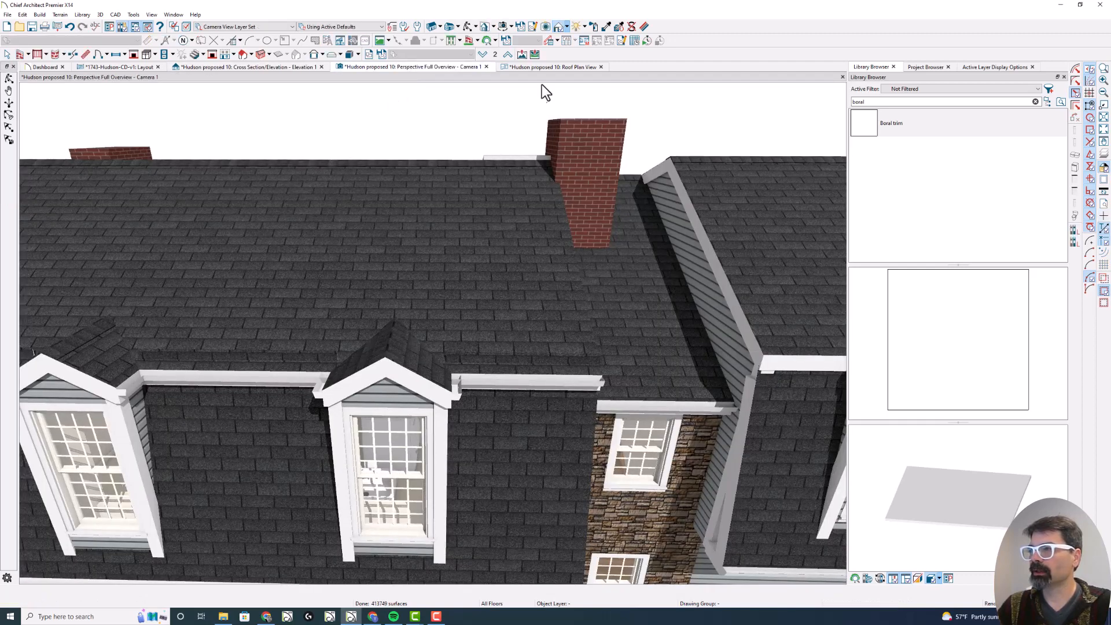
pyautogui.click(552, 66)
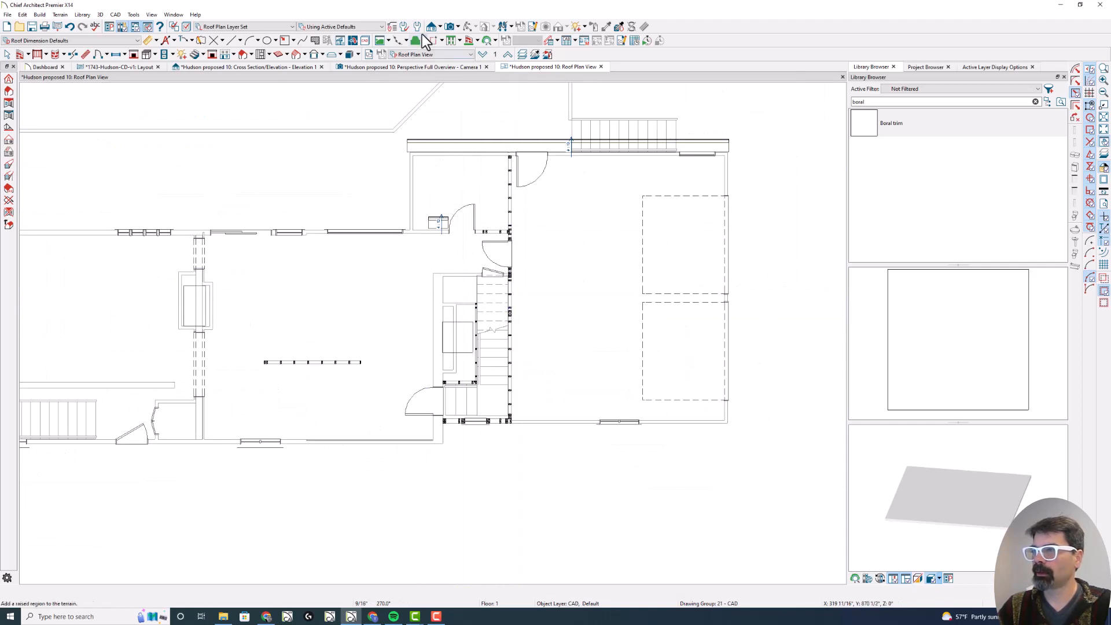
pyautogui.click(454, 40)
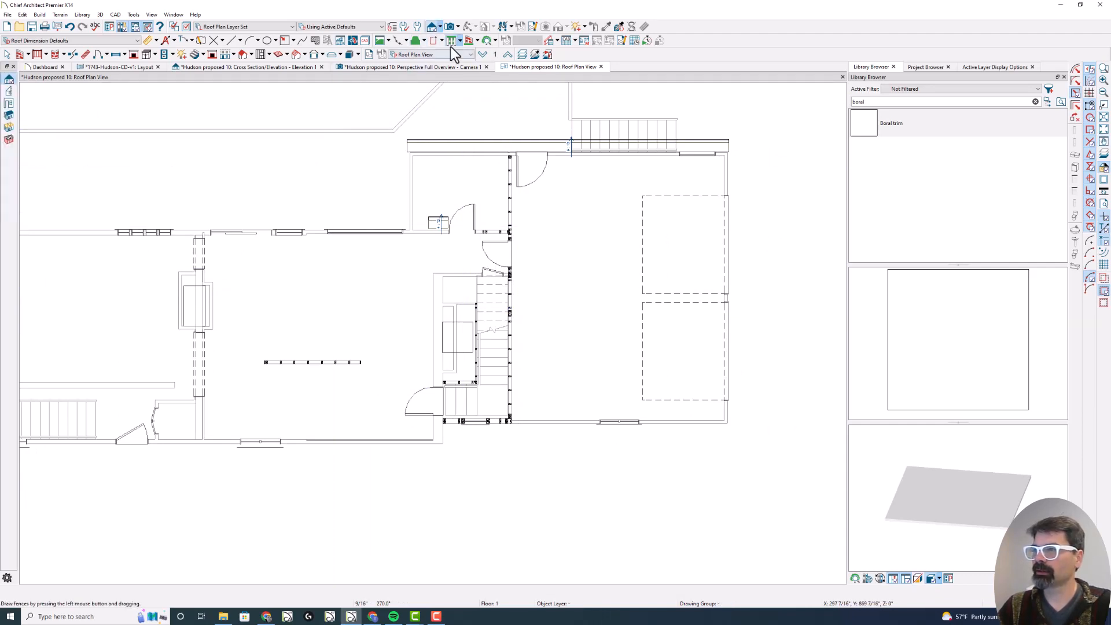
pyautogui.click(467, 54)
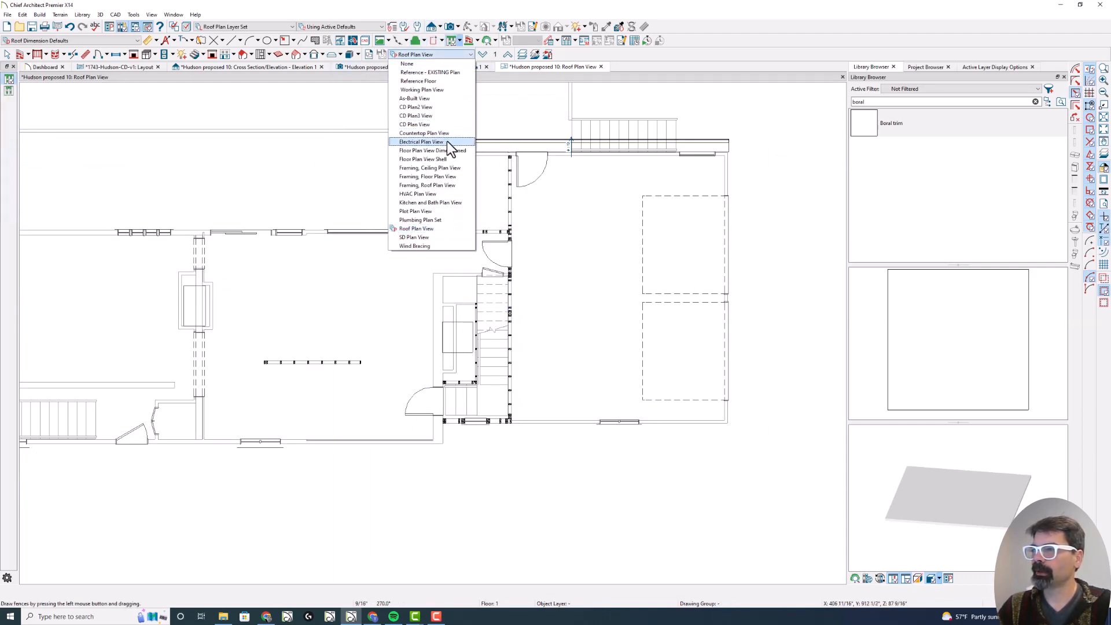
pyautogui.click(420, 142)
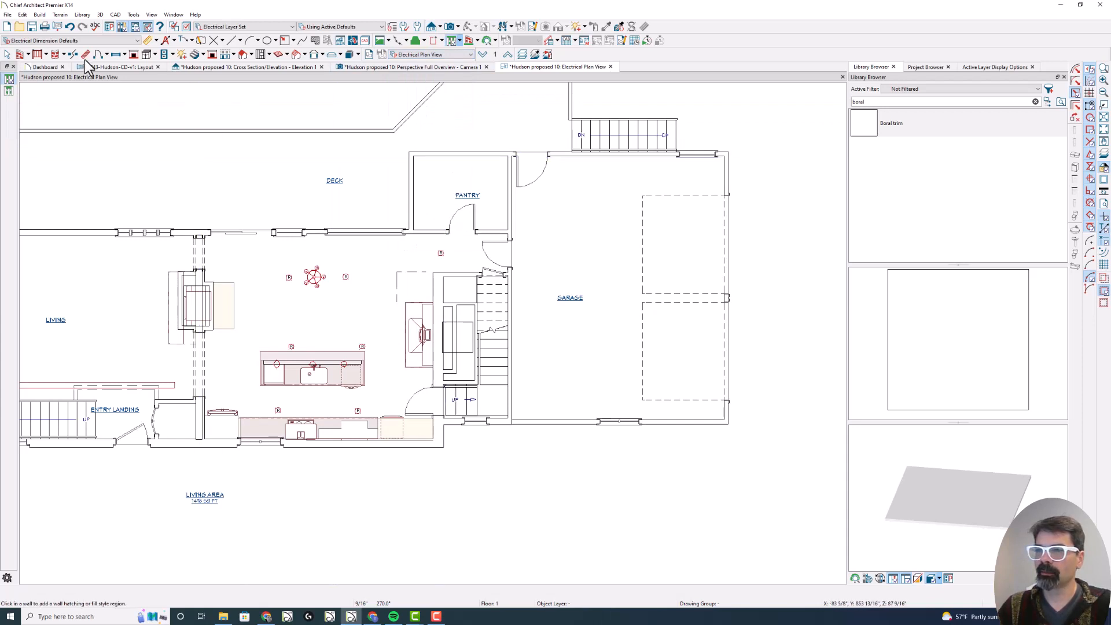
# Step: Choose the wall light fixture tool from the Electrical flyout
pyautogui.click(164, 54)
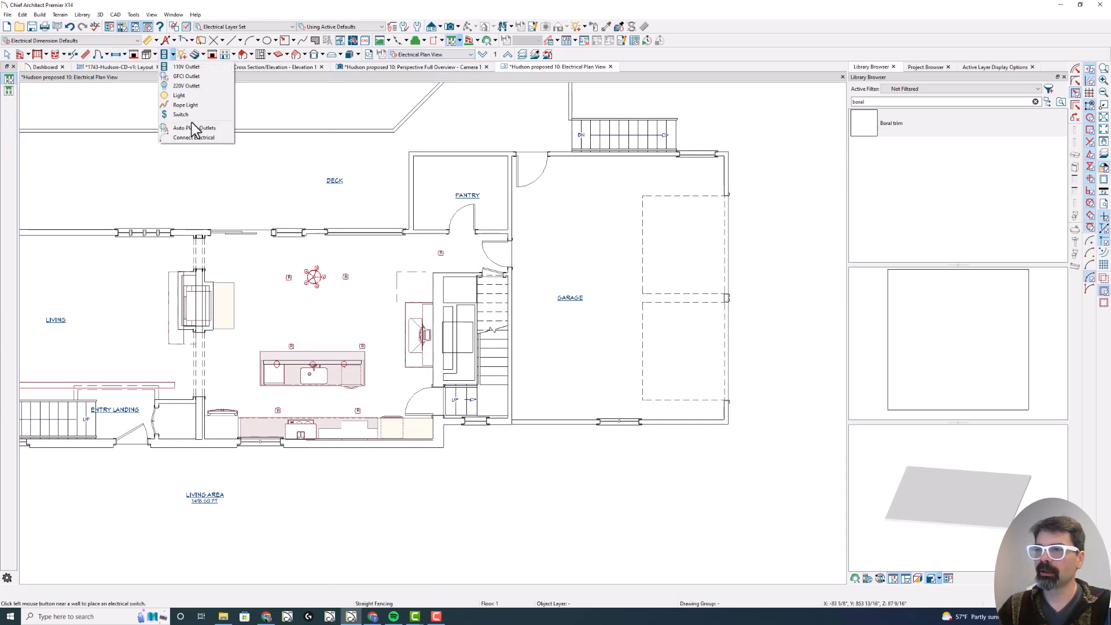
pyautogui.click(179, 95)
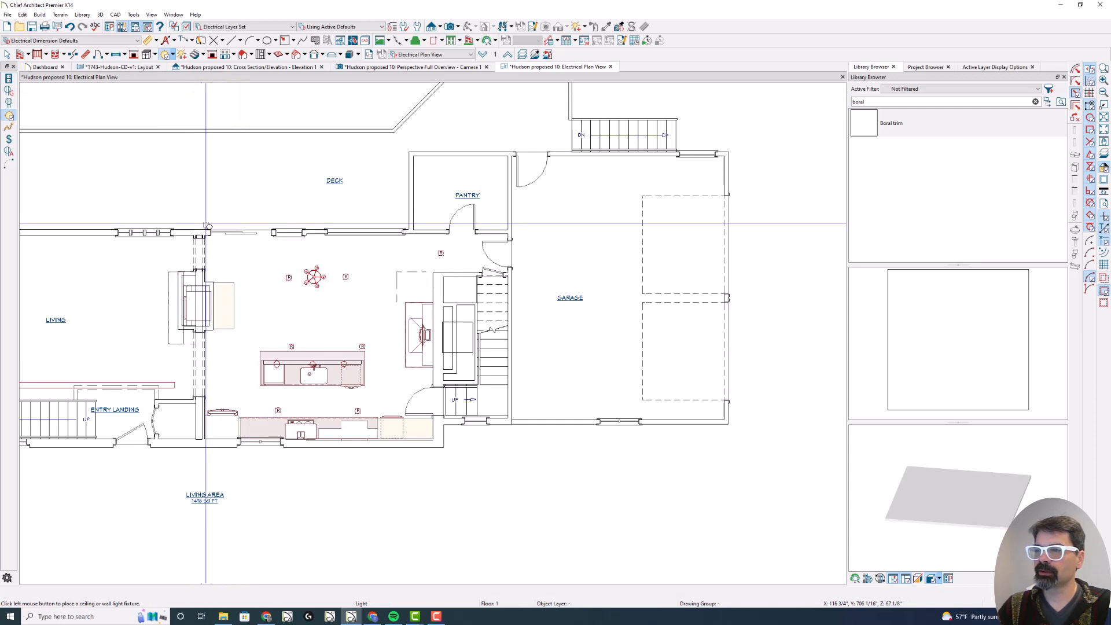
pyautogui.moveTo(268, 213)
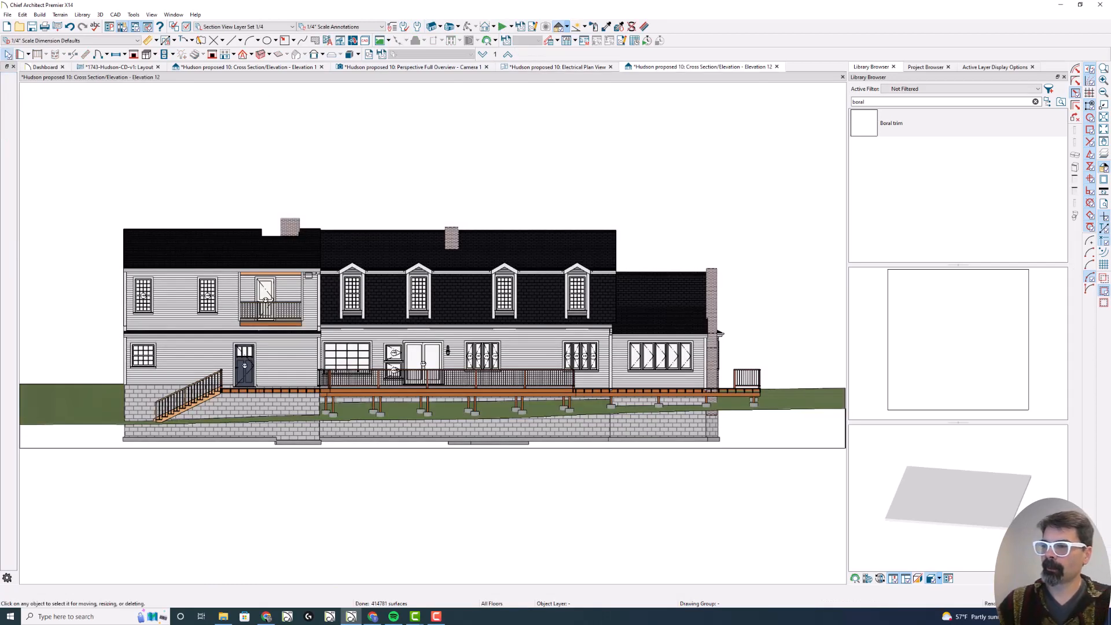
pyautogui.moveTo(824, 153)
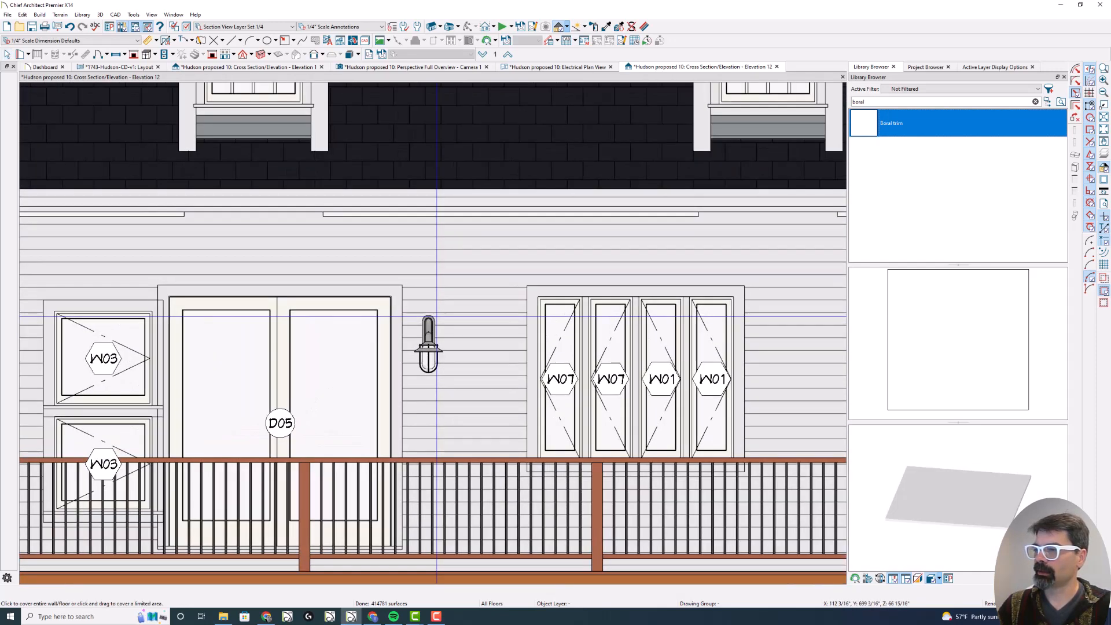
pyautogui.moveTo(409, 311)
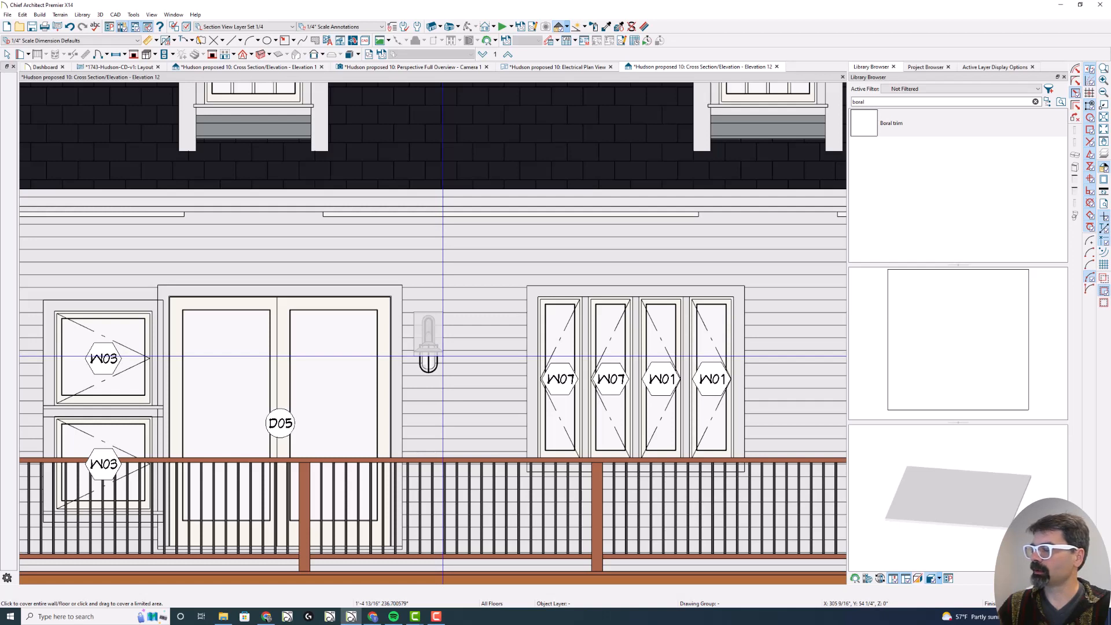
pyautogui.moveTo(443, 361)
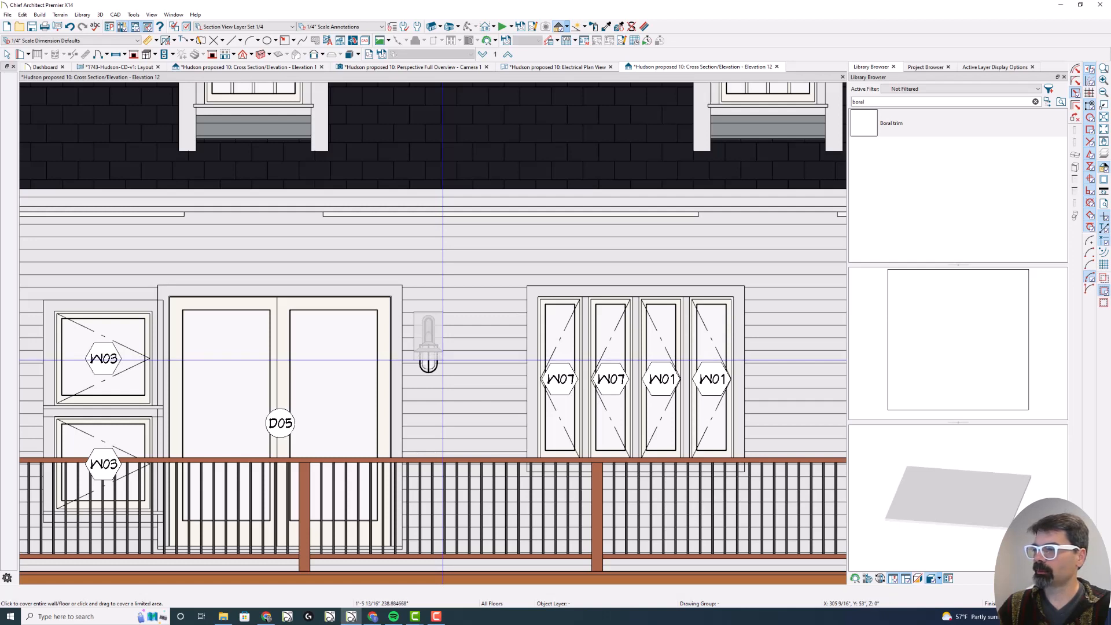
pyautogui.moveTo(443, 361)
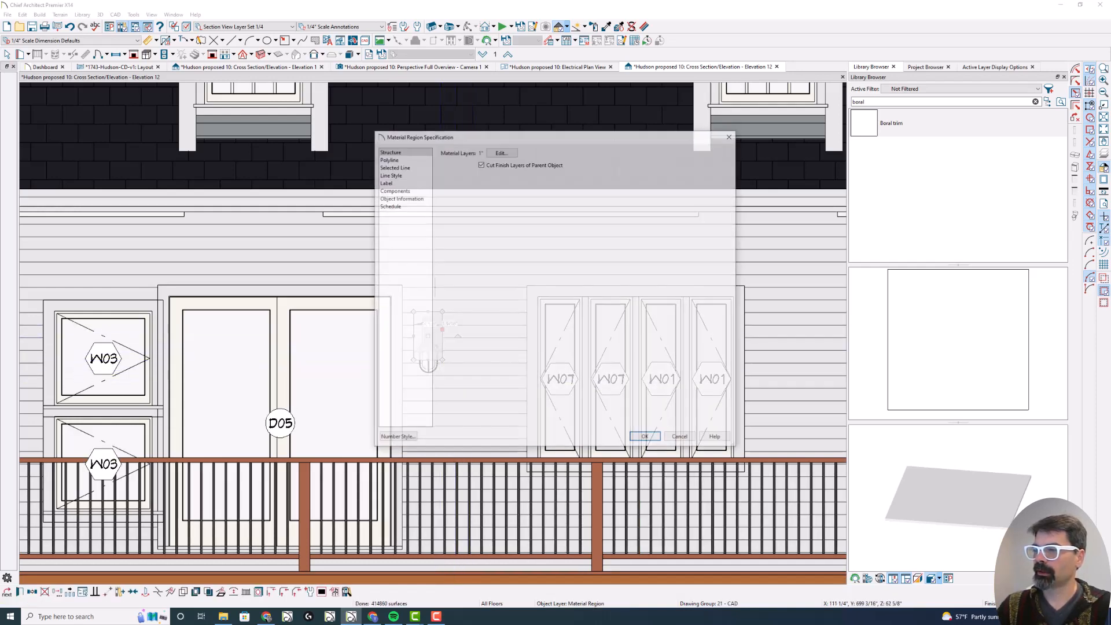
# Step: Confirm the 1-inch Color - Brite layer and close the region specification
pyautogui.click(501, 152)
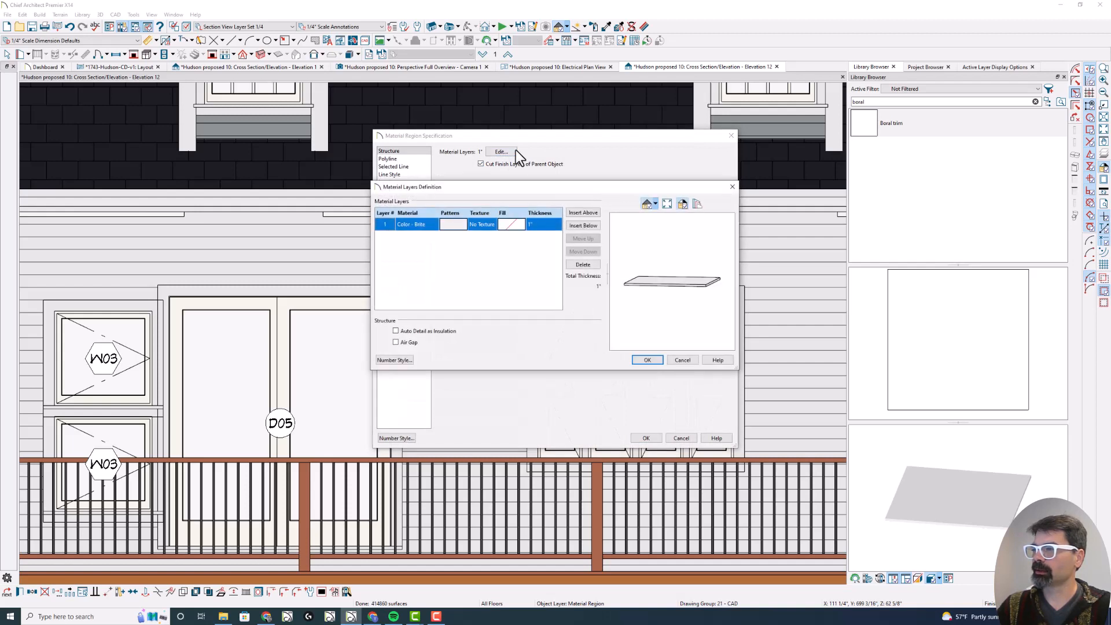
pyautogui.moveTo(459, 230)
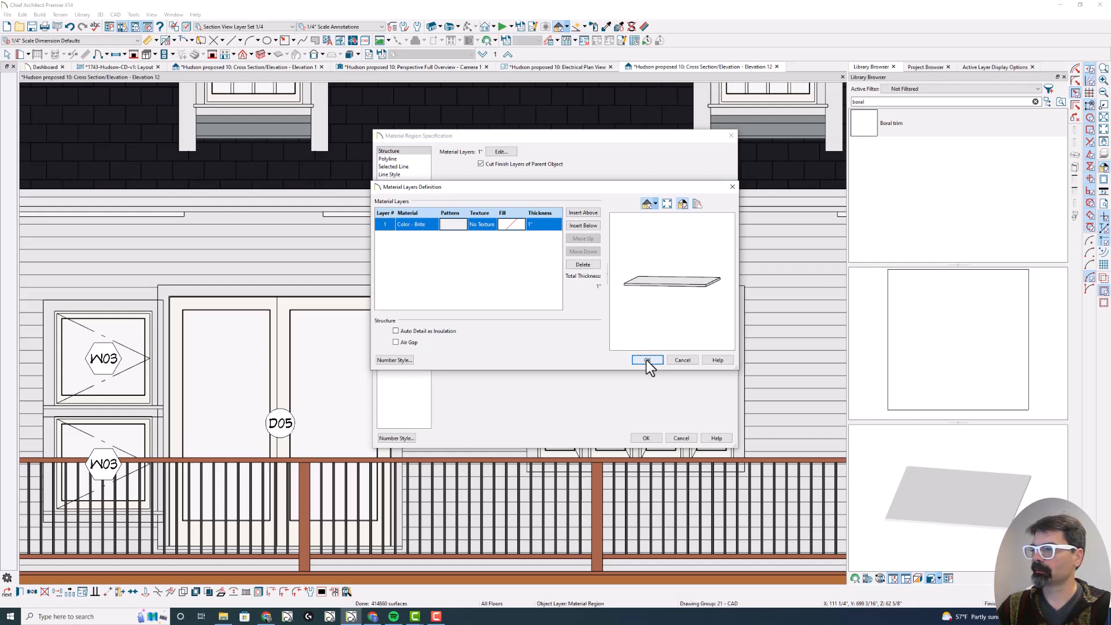
pyautogui.click(645, 360)
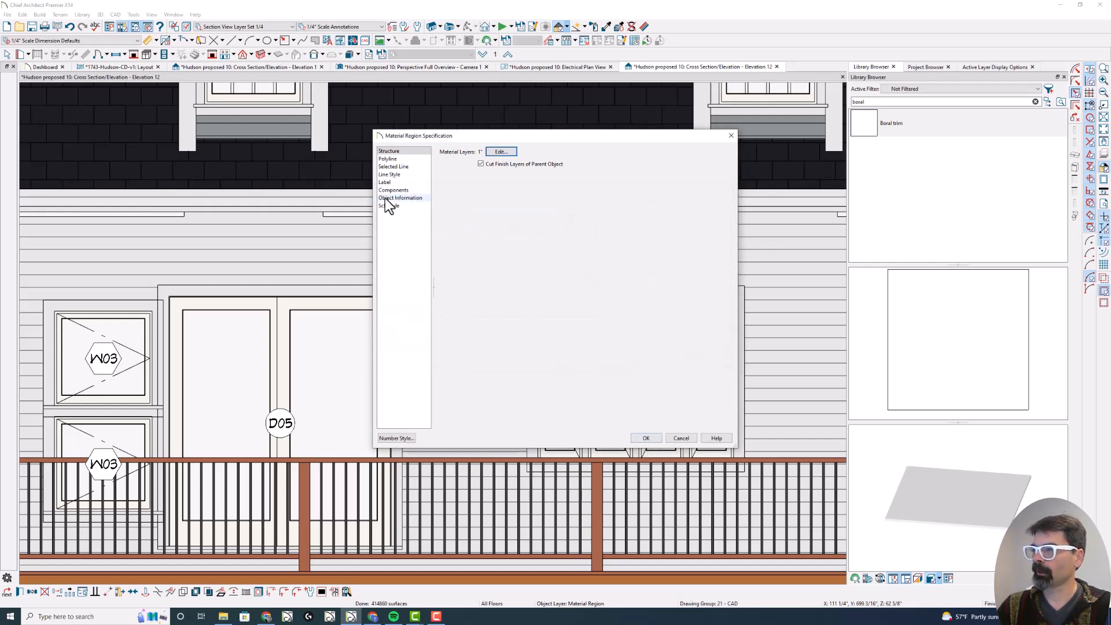
pyautogui.click(385, 182)
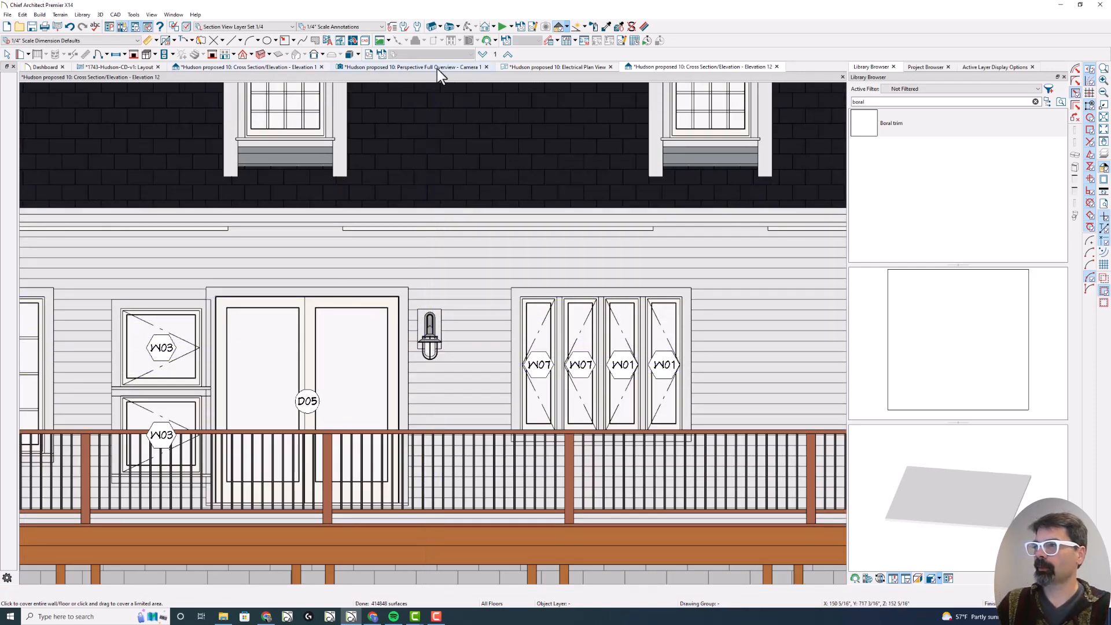
pyautogui.click(559, 66)
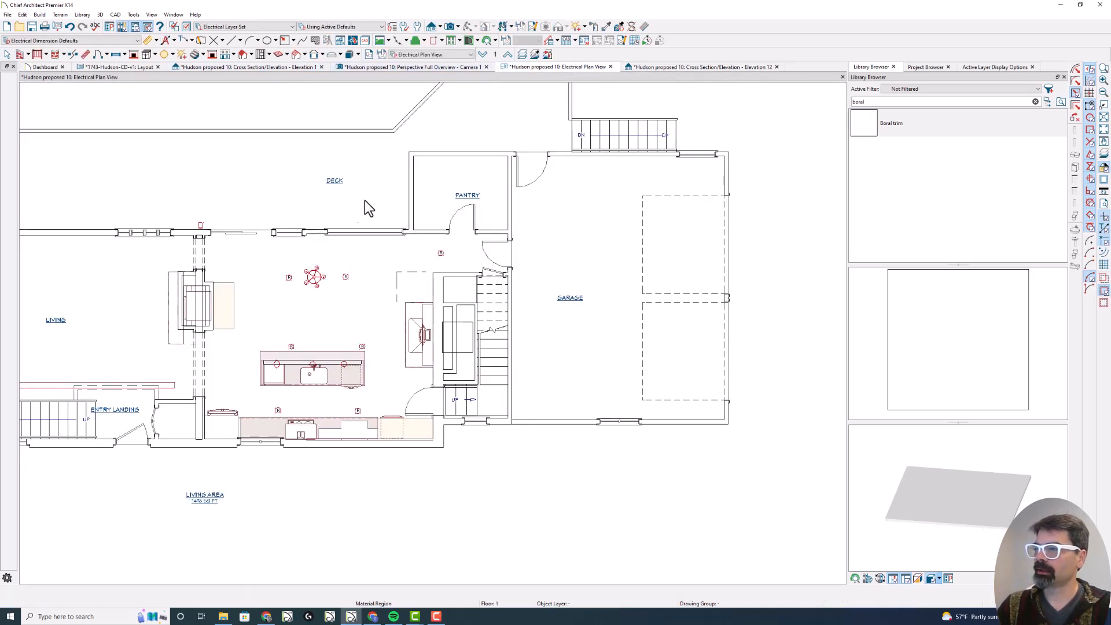
pyautogui.click(433, 26)
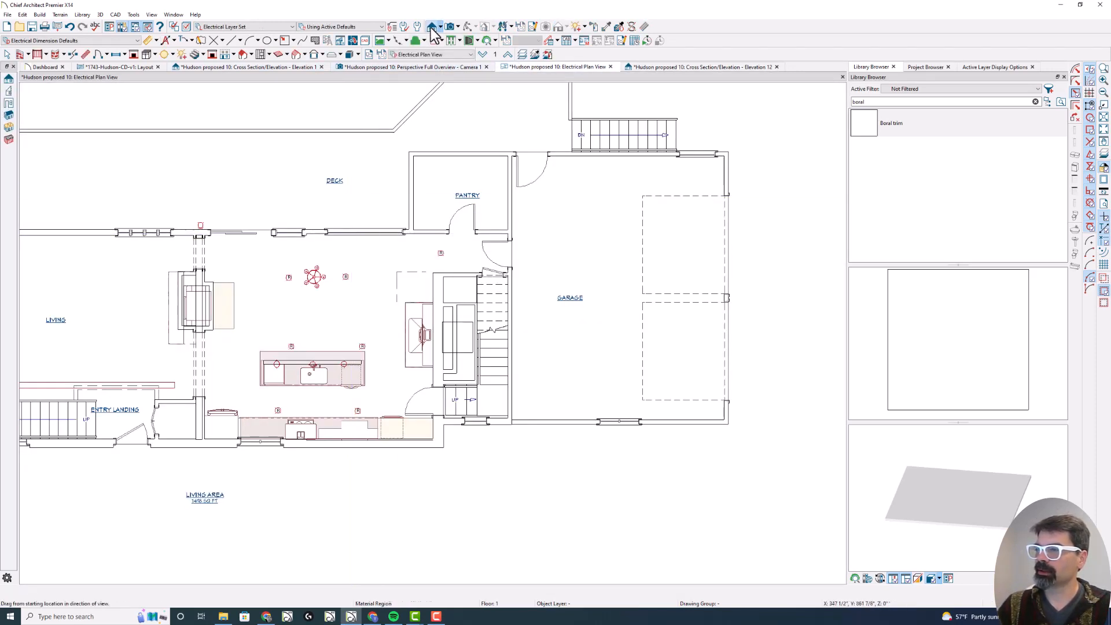
pyautogui.moveTo(324, 196)
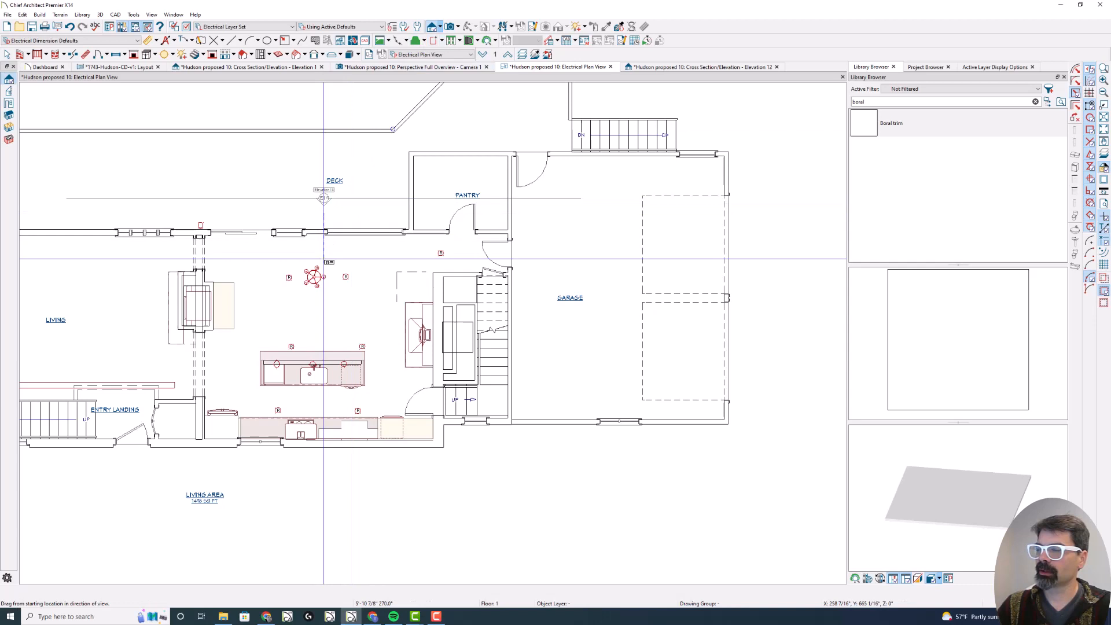
pyautogui.click(769, 66)
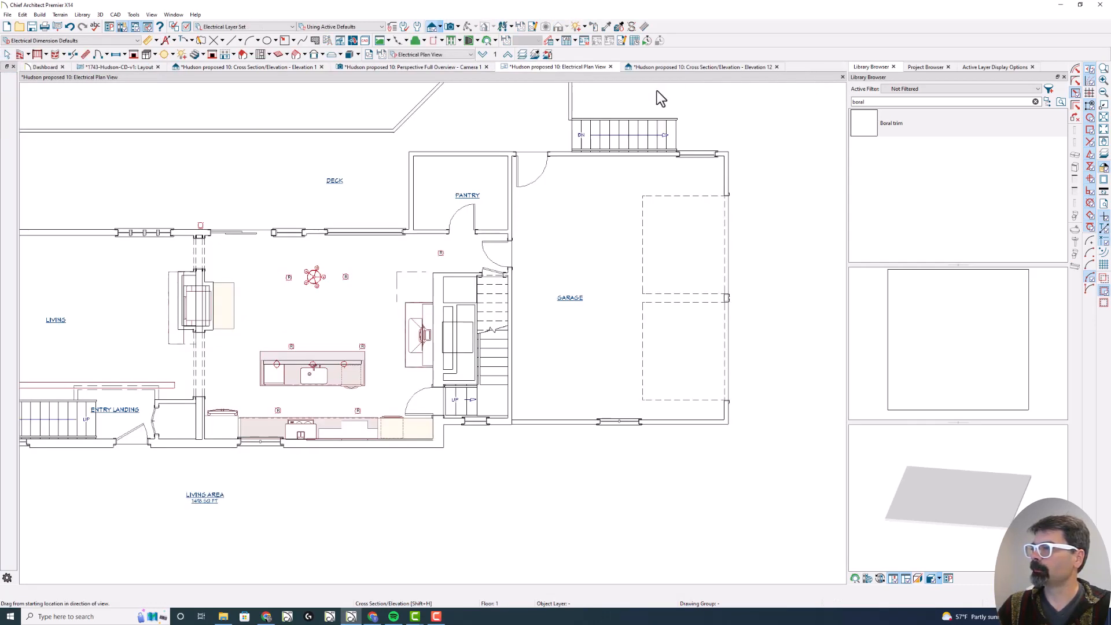
pyautogui.click(701, 67)
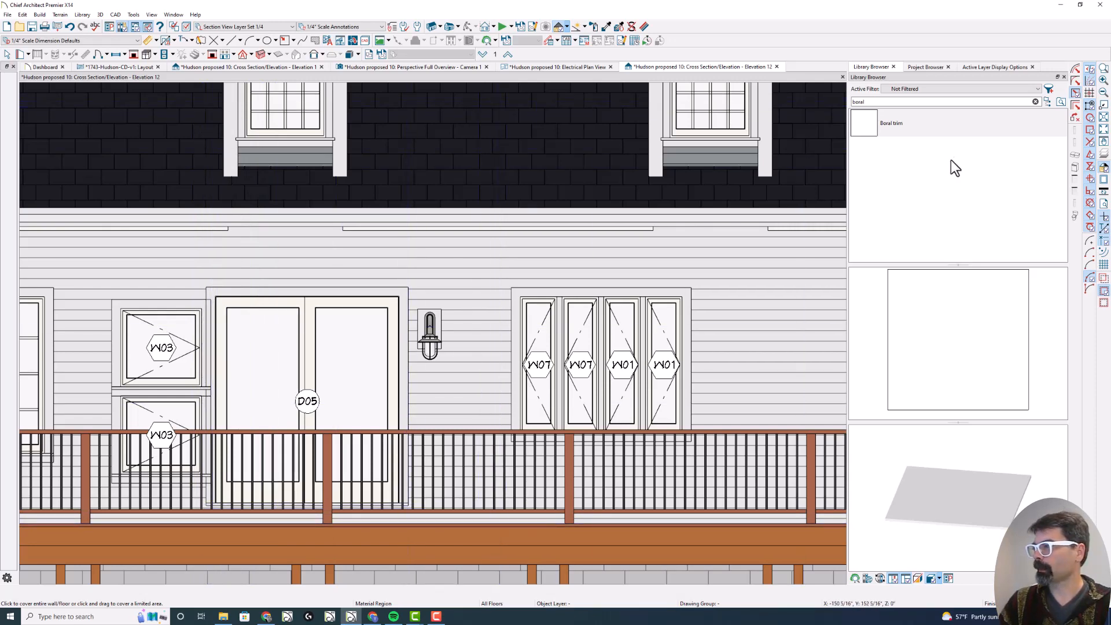
# Step: Add a Perspective Full Overview camera aimed at the rear of the house
pyautogui.click(892, 123)
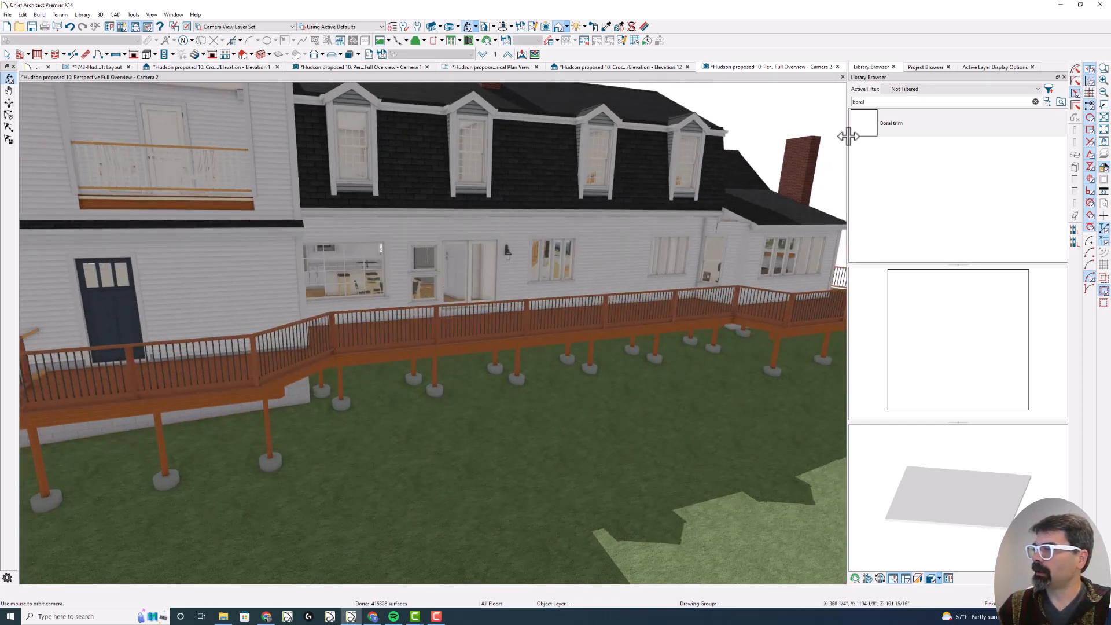
pyautogui.moveTo(840, 135)
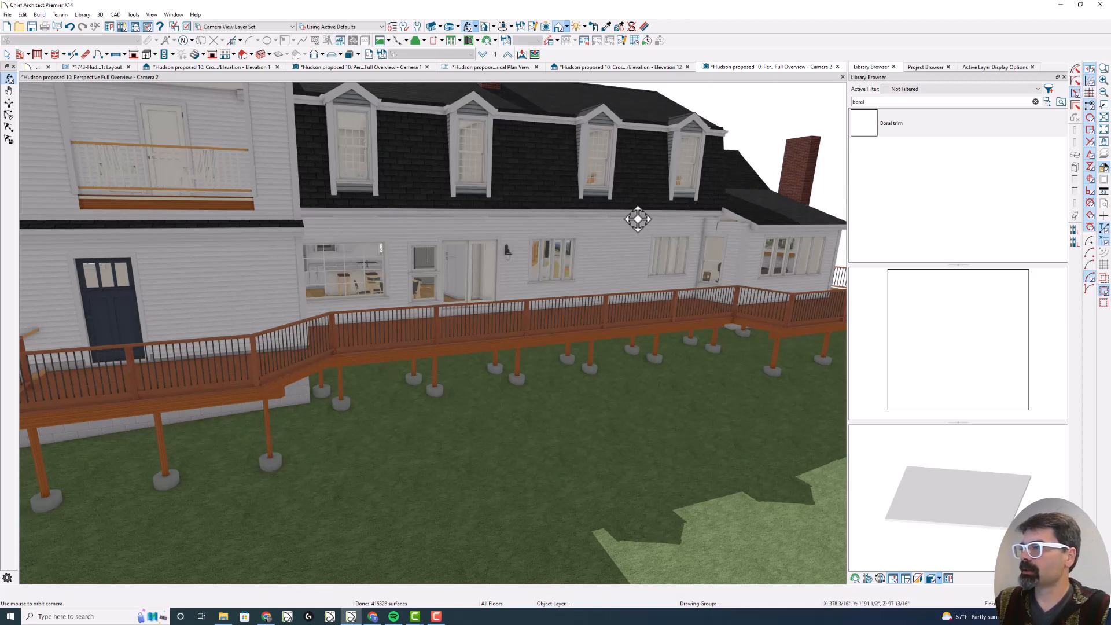
pyautogui.moveTo(779, 179)
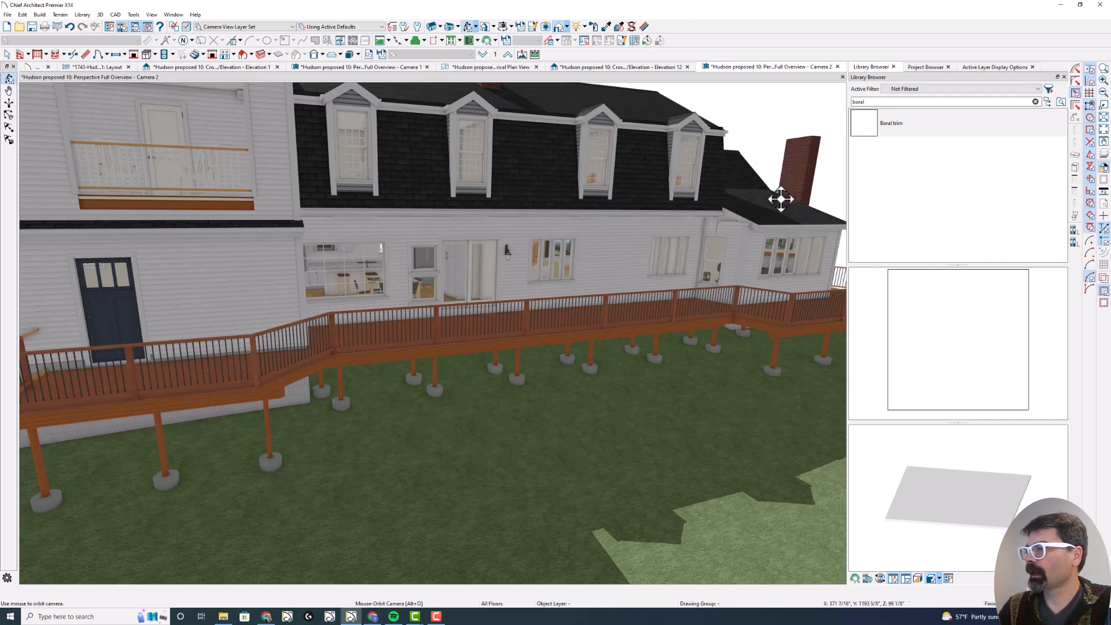
pyautogui.moveTo(788, 195)
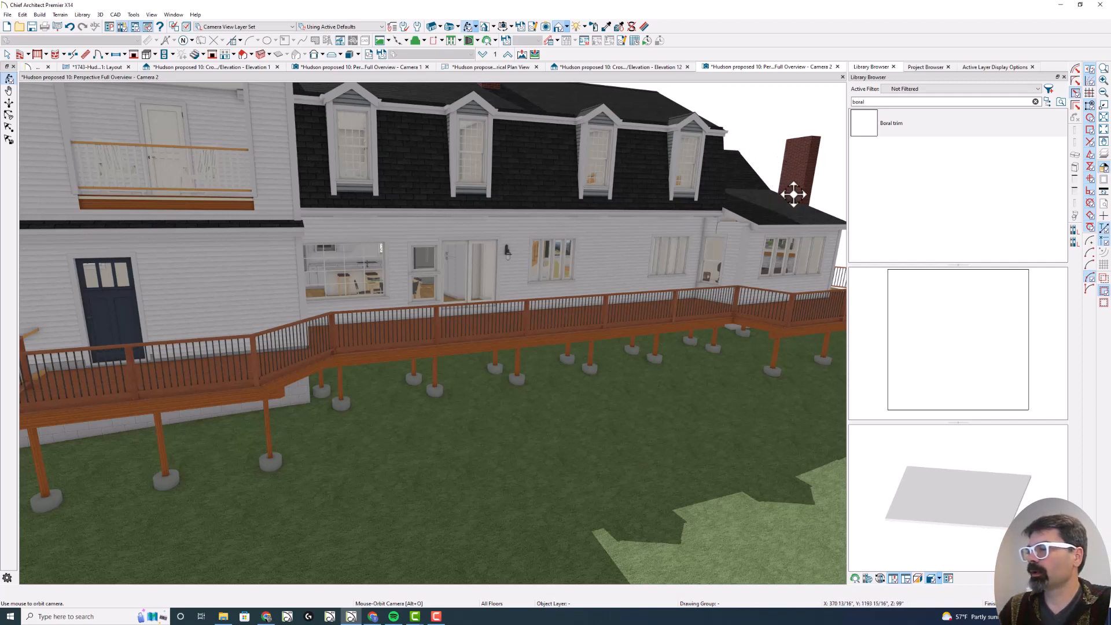
pyautogui.moveTo(789, 191)
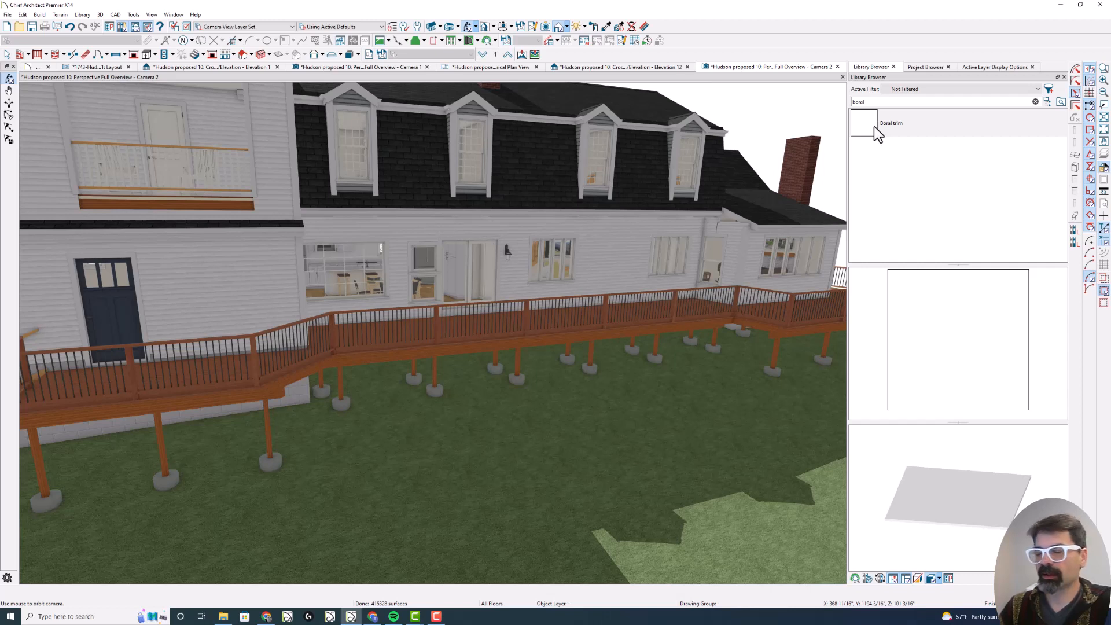
pyautogui.moveTo(805, 204)
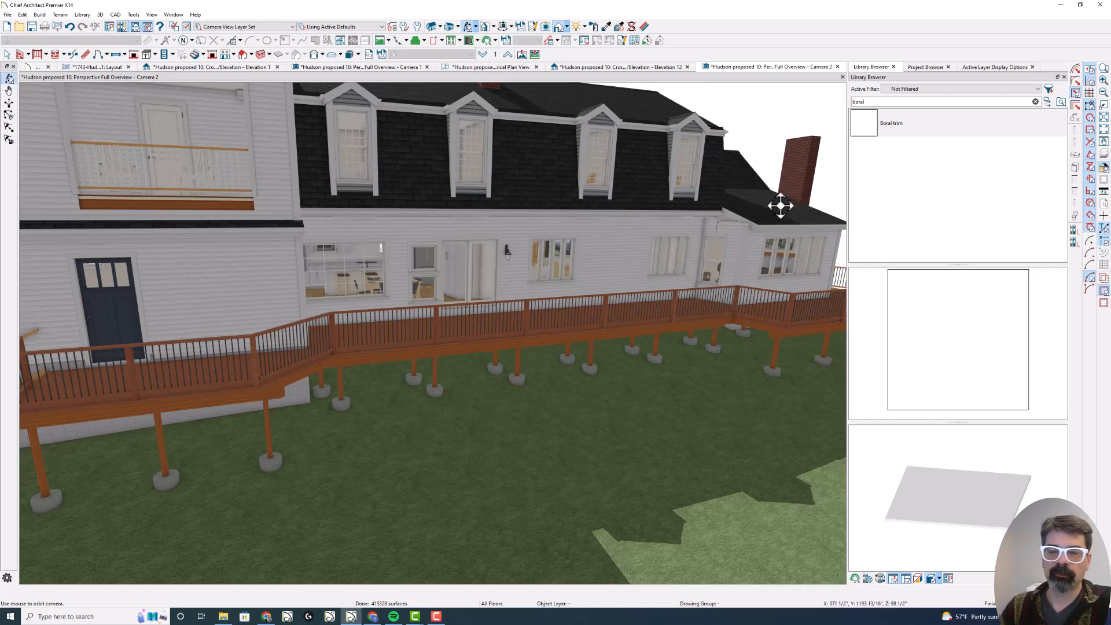
pyautogui.moveTo(830, 135)
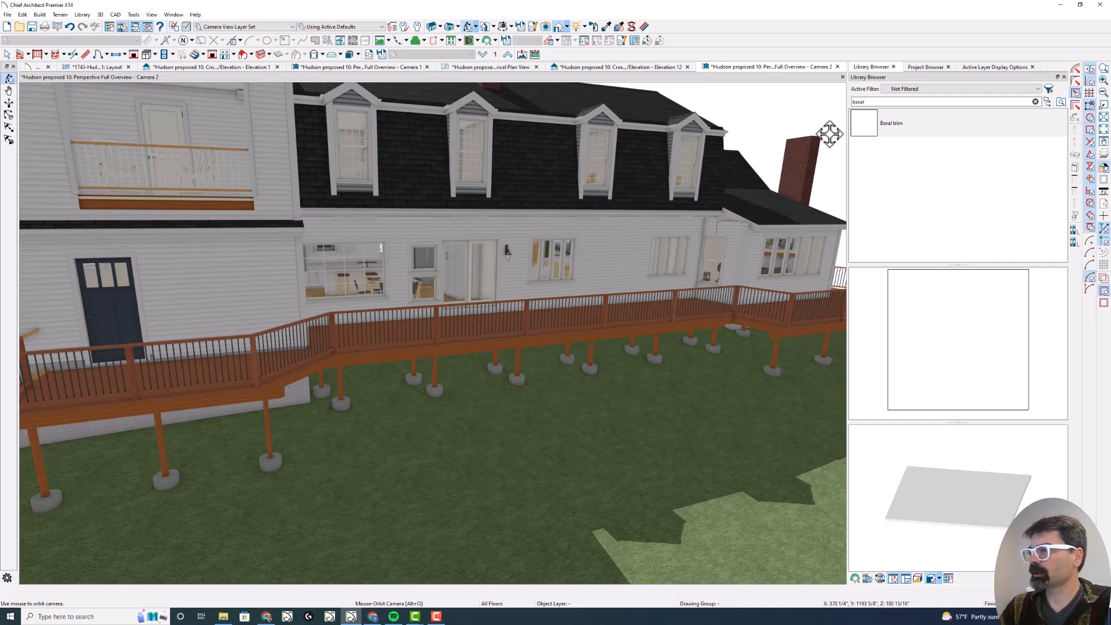
pyautogui.moveTo(875, 122)
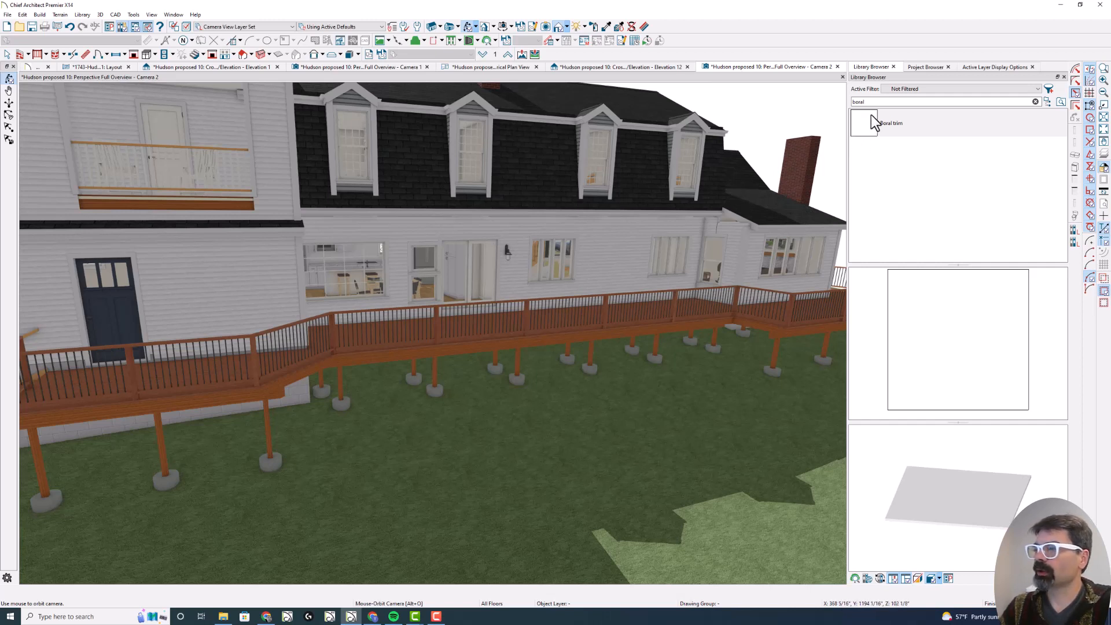
pyautogui.moveTo(855, 146)
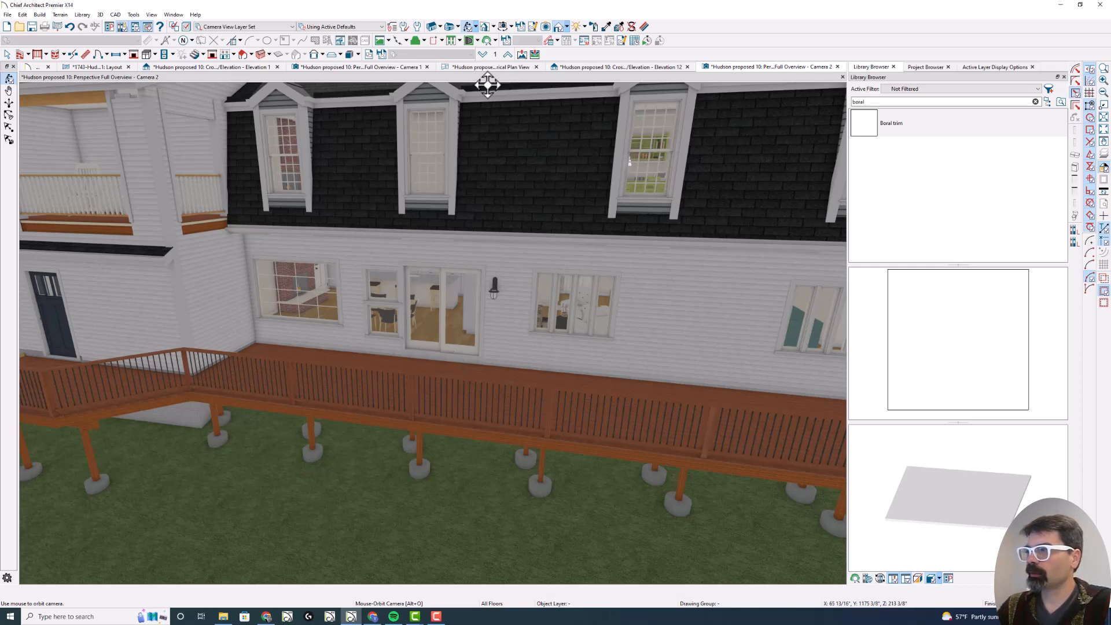
# Step: Go to Elevation 1 and start outlining the attic gable siding triangle
pyautogui.click(624, 66)
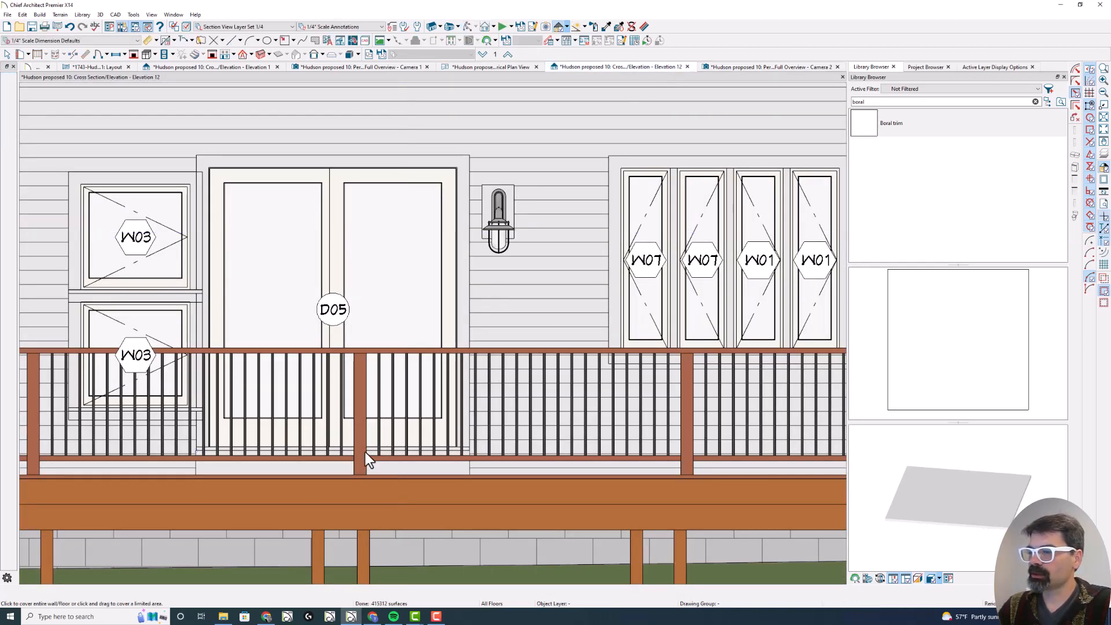
pyautogui.click(212, 67)
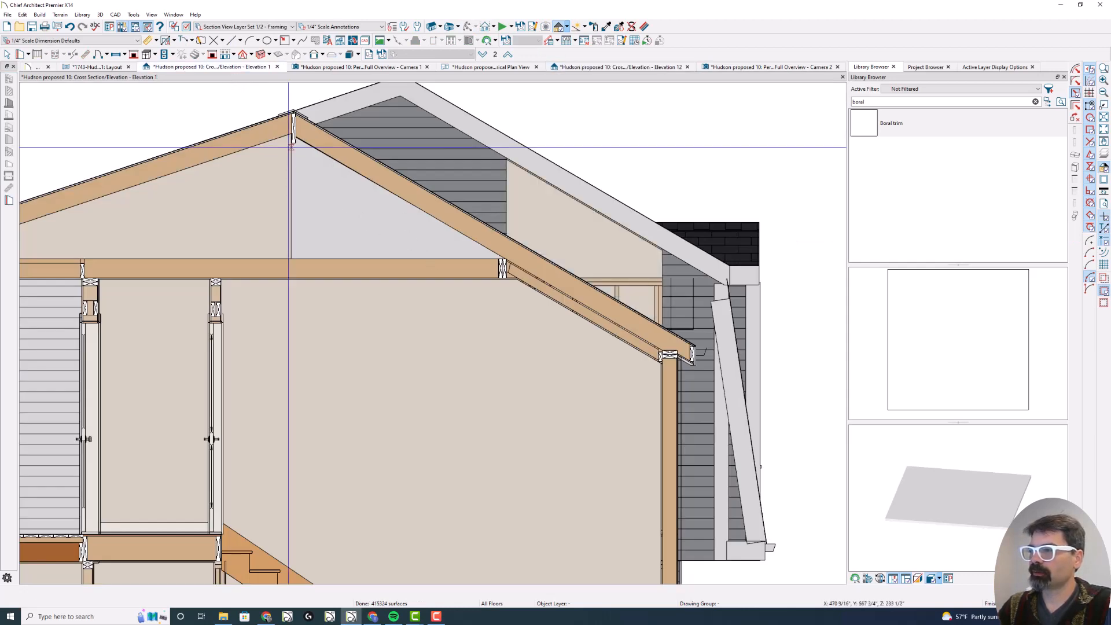
pyautogui.click(426, 177)
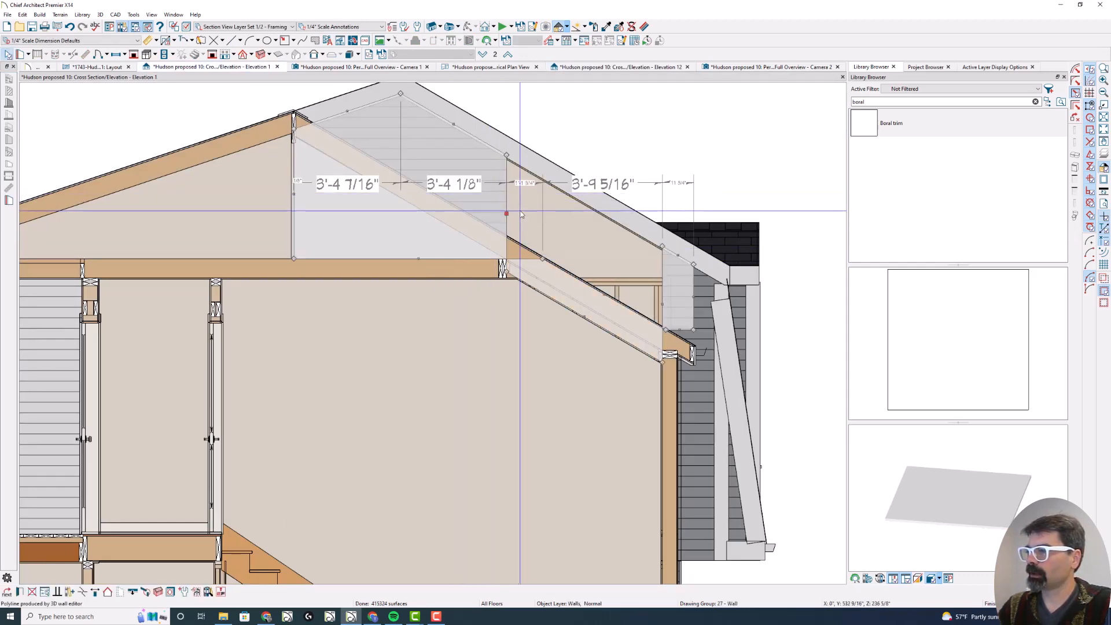